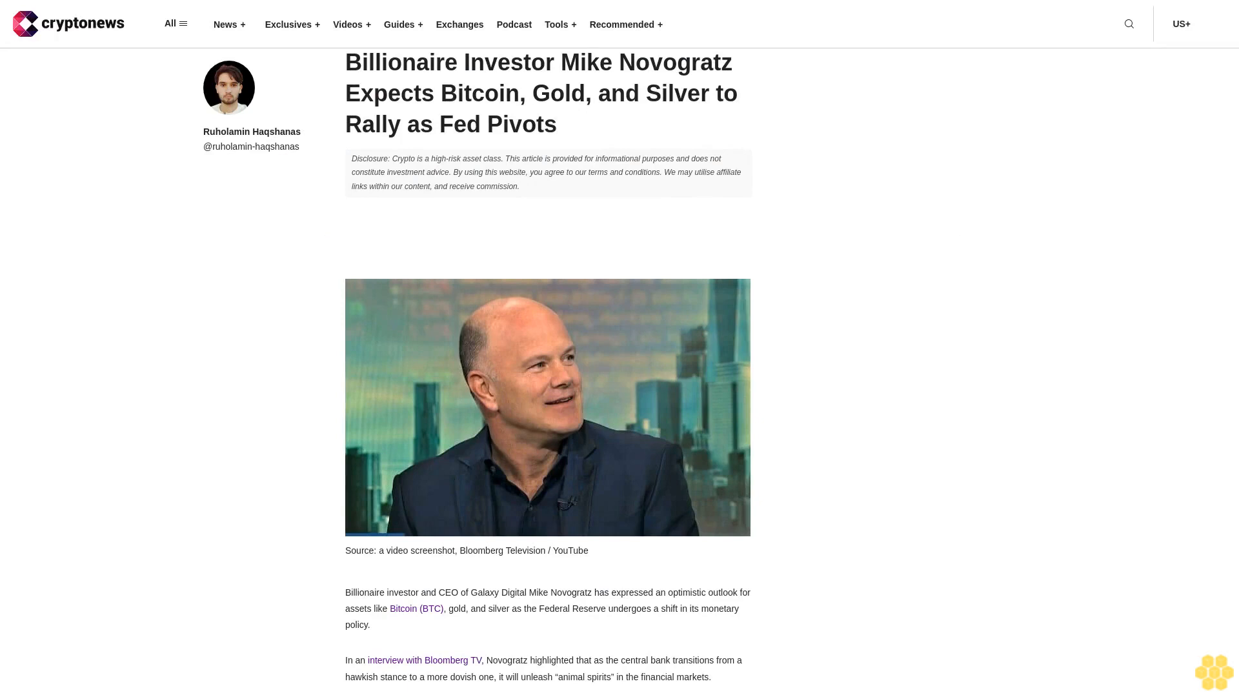
scroll("down", 3)
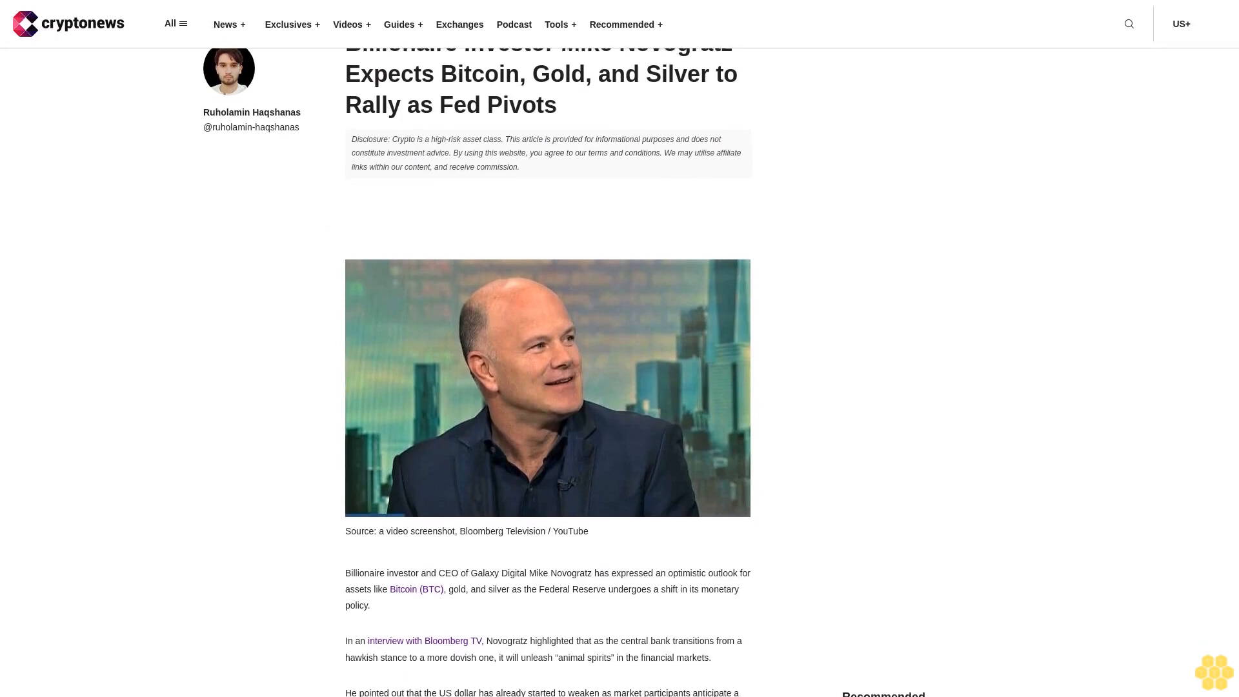
scroll("down", 3)
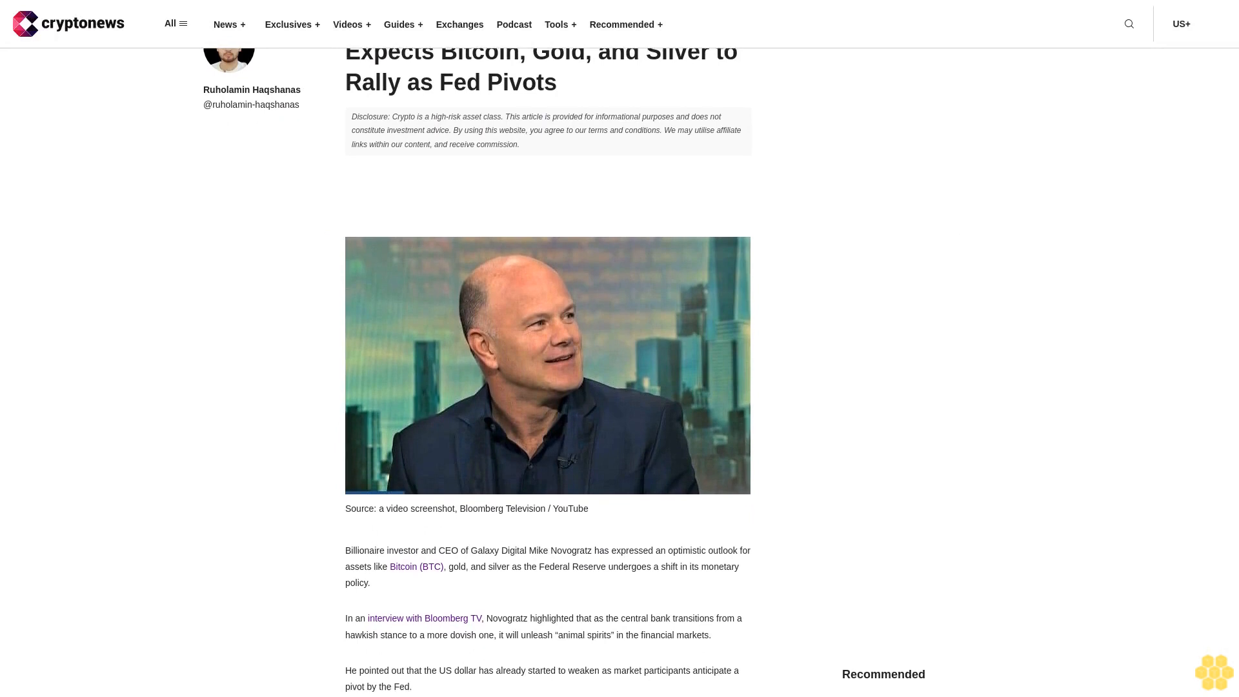
scroll("down", 3)
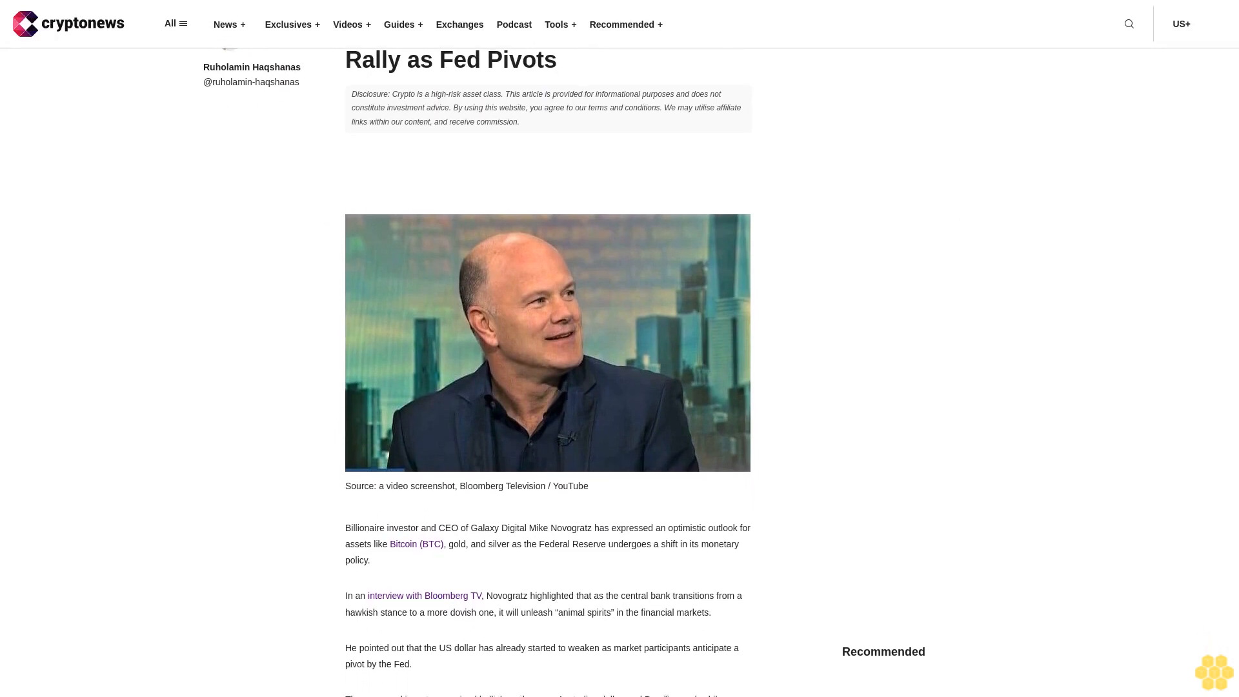
scroll("down", 3)
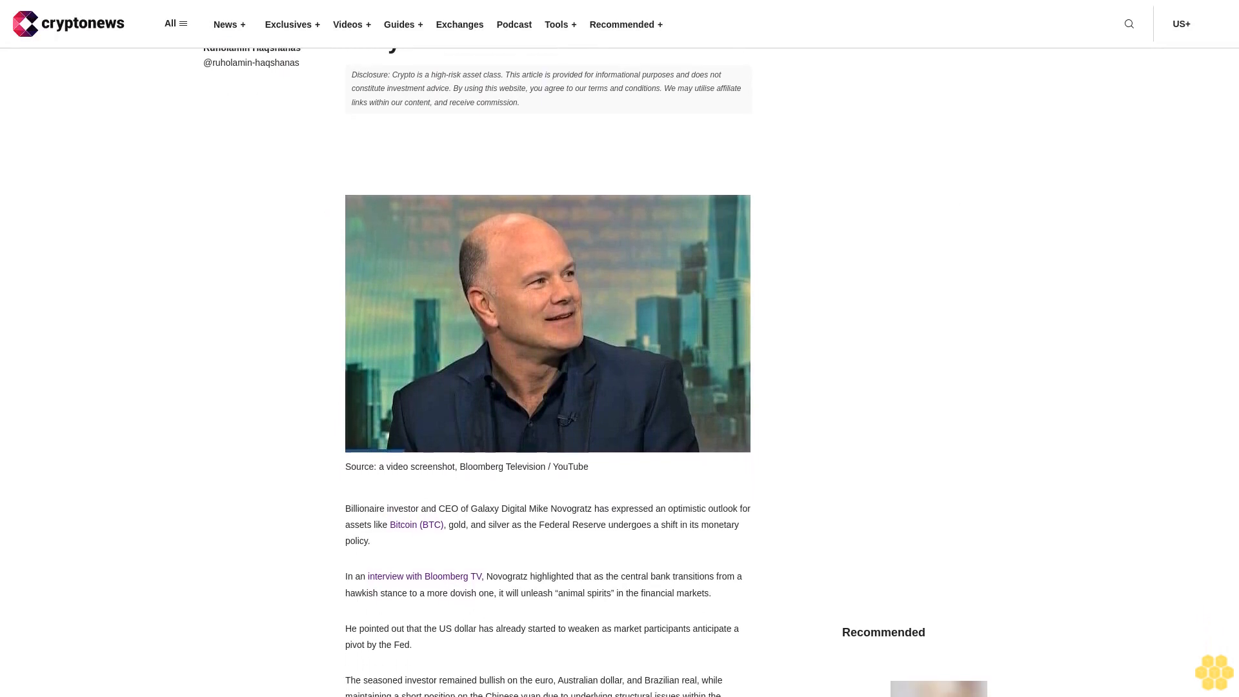
scroll("down", 3)
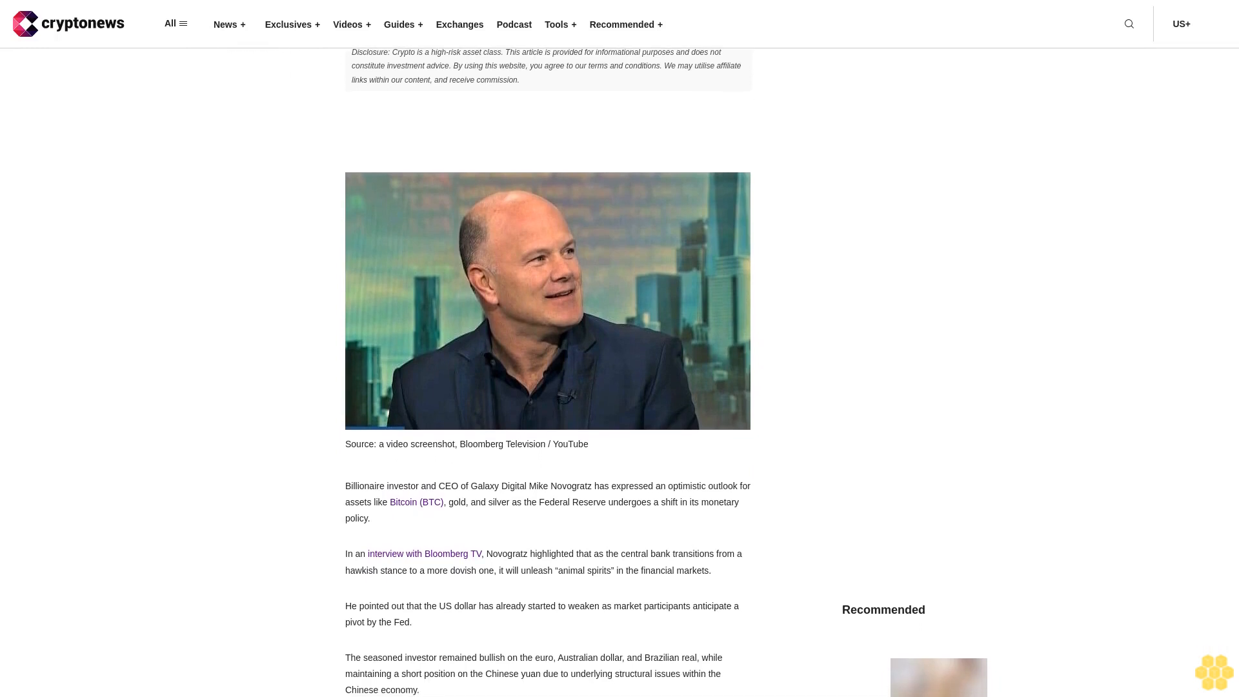
scroll("down", 3)
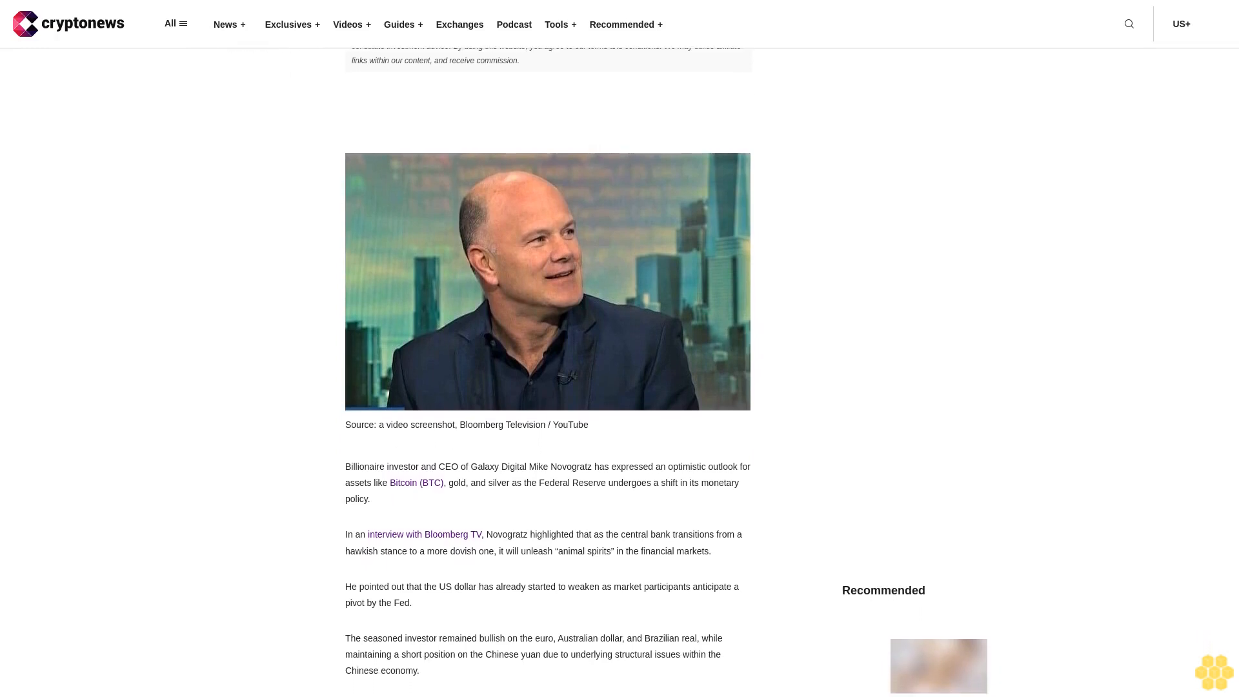
scroll("down", 3)
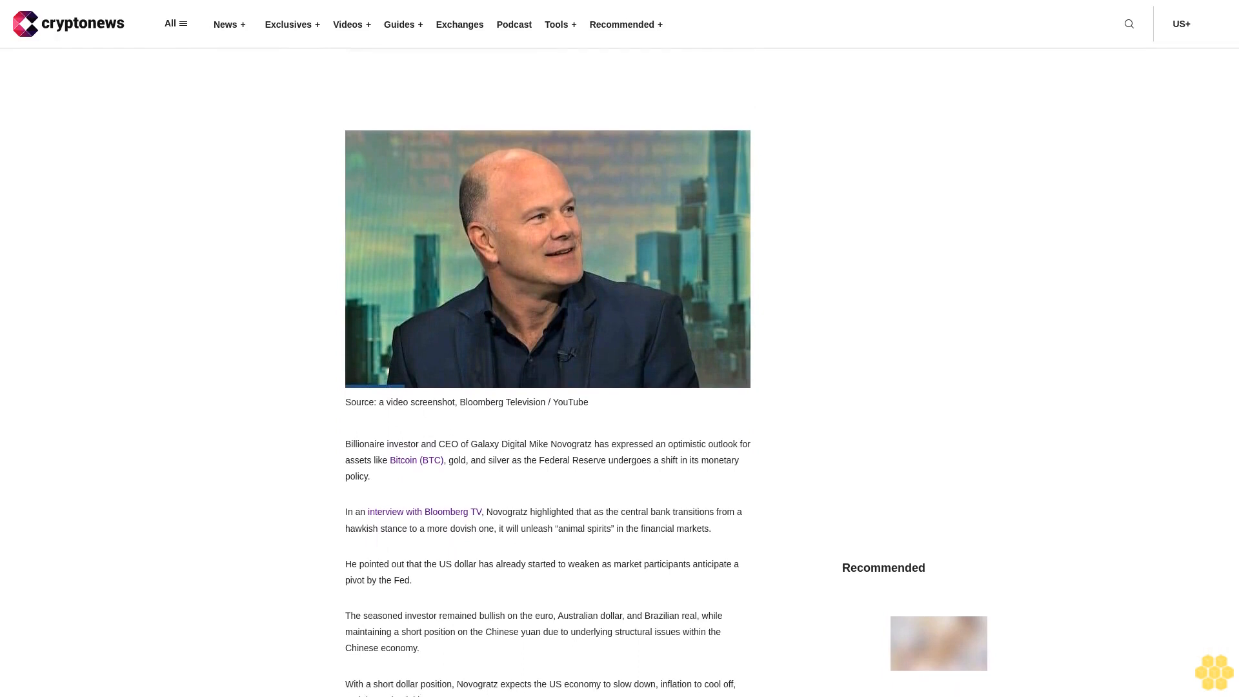
scroll("down", 3)
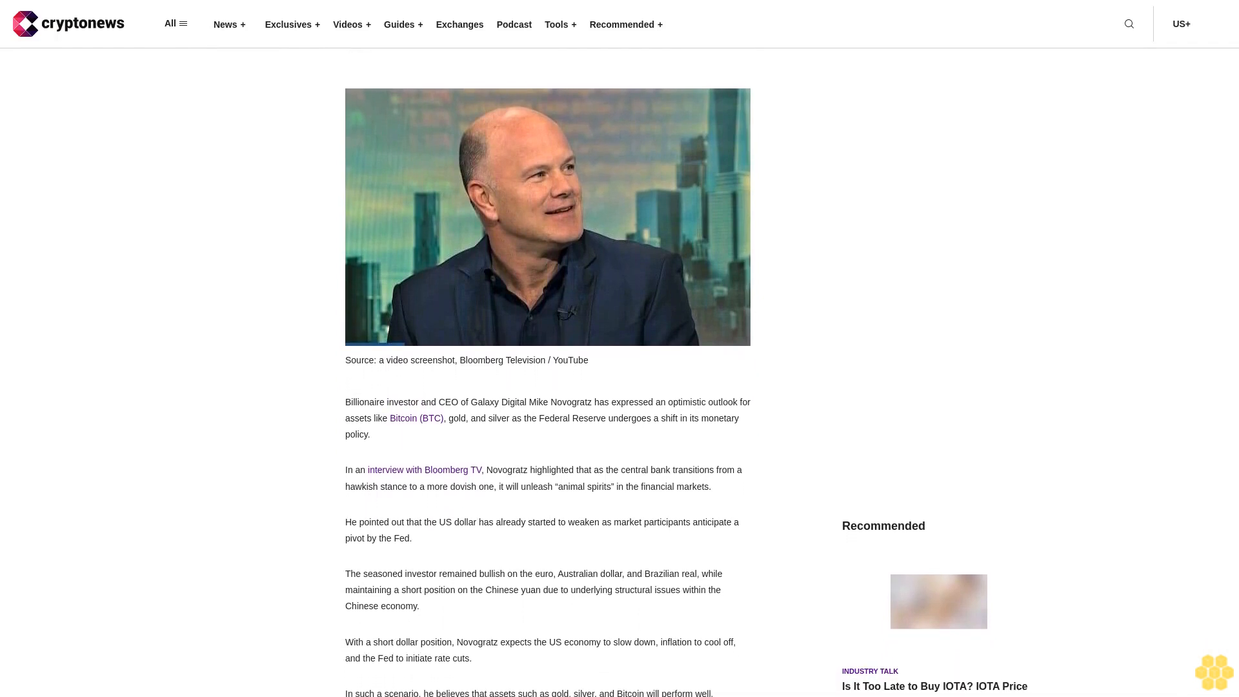
scroll("down", 3)
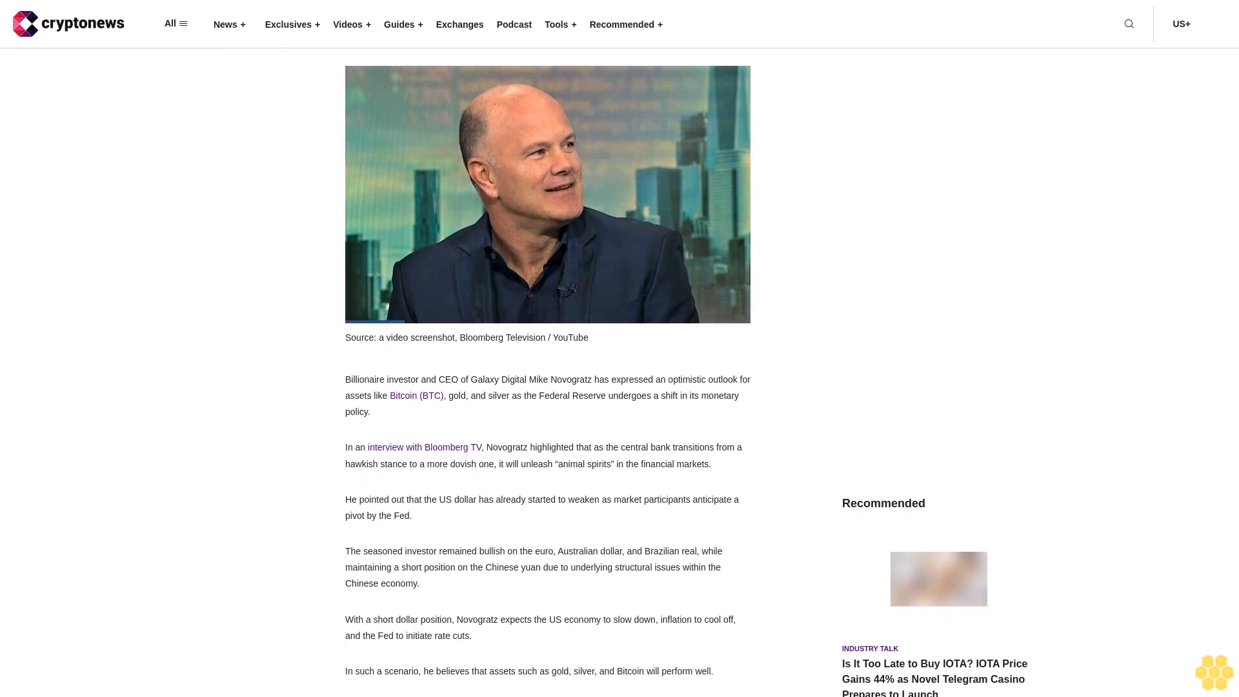
scroll("down", 3)
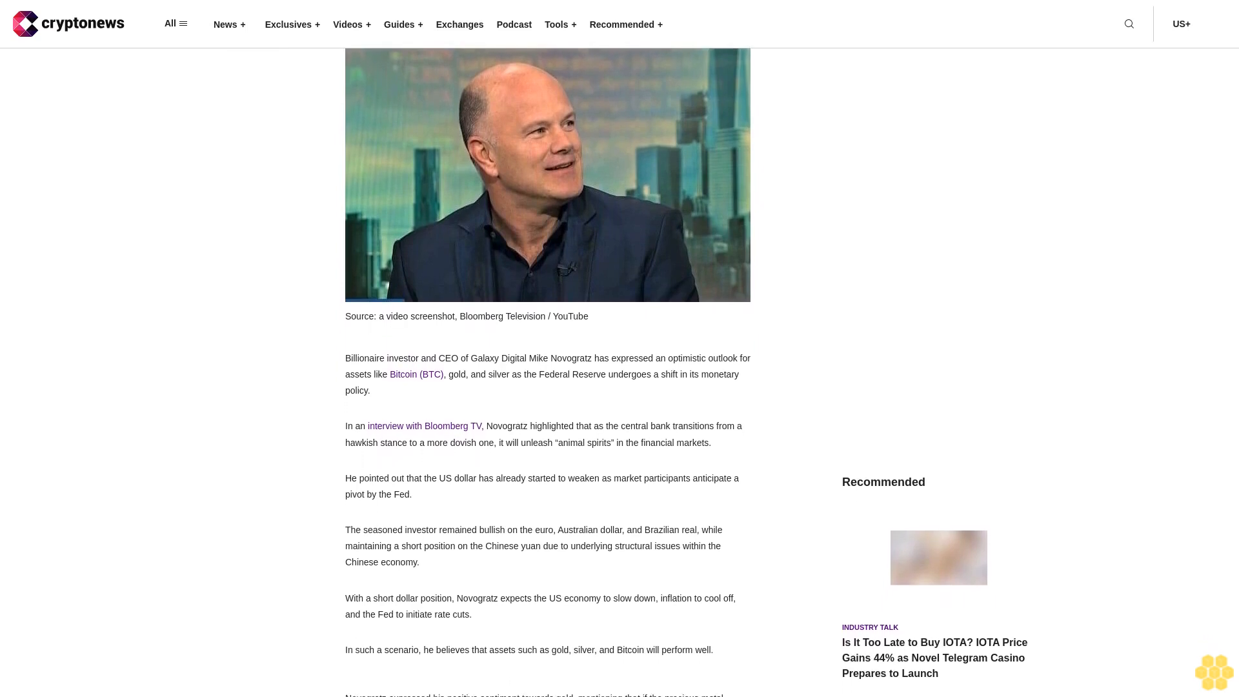
scroll("down", 3)
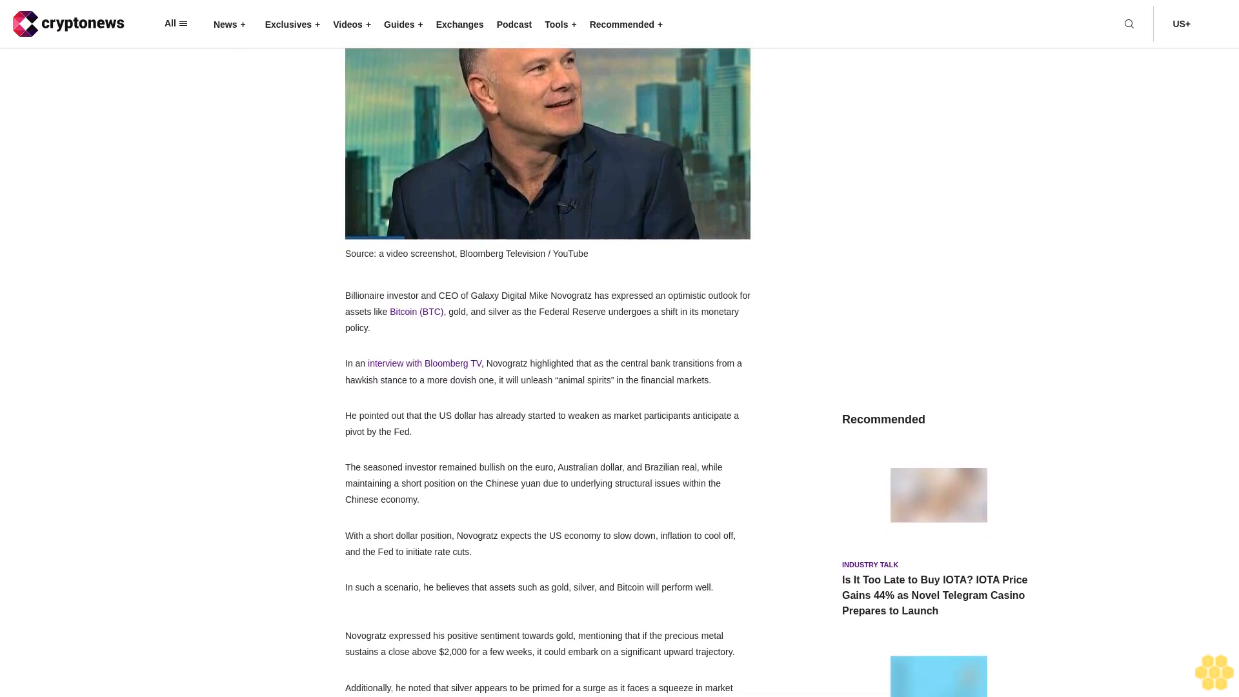
scroll("down", 3)
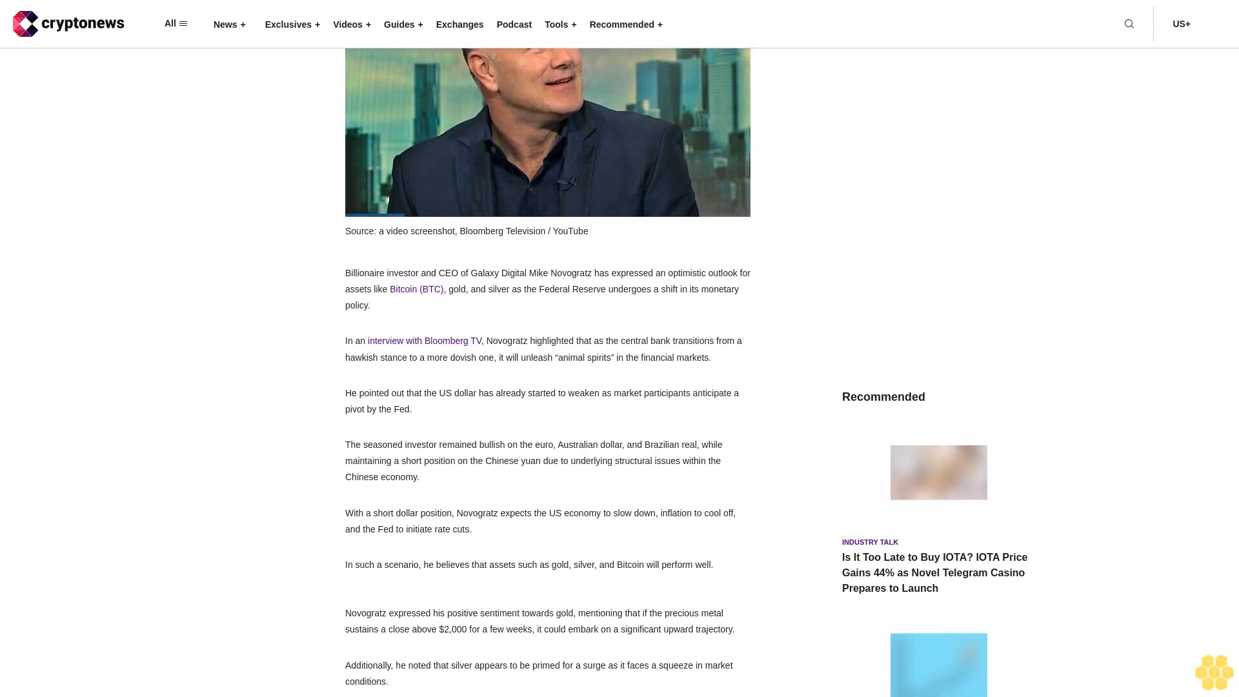
scroll("down", 3)
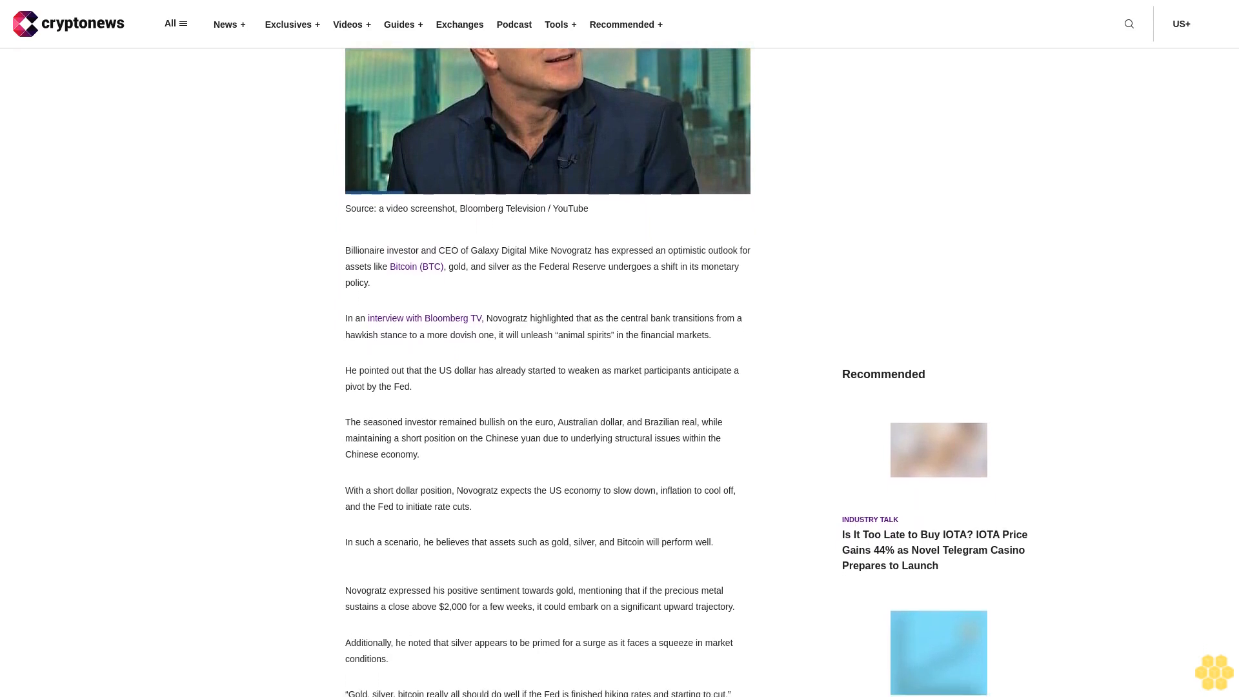
scroll("down", 3)
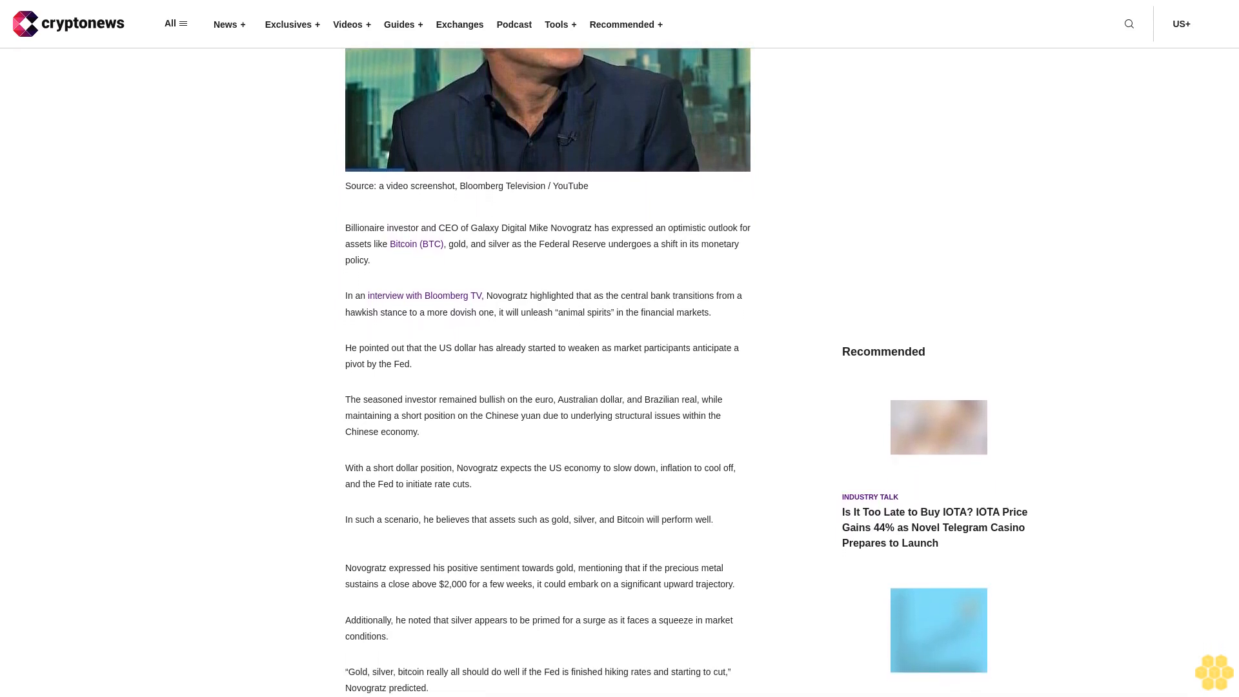
scroll("down", 3)
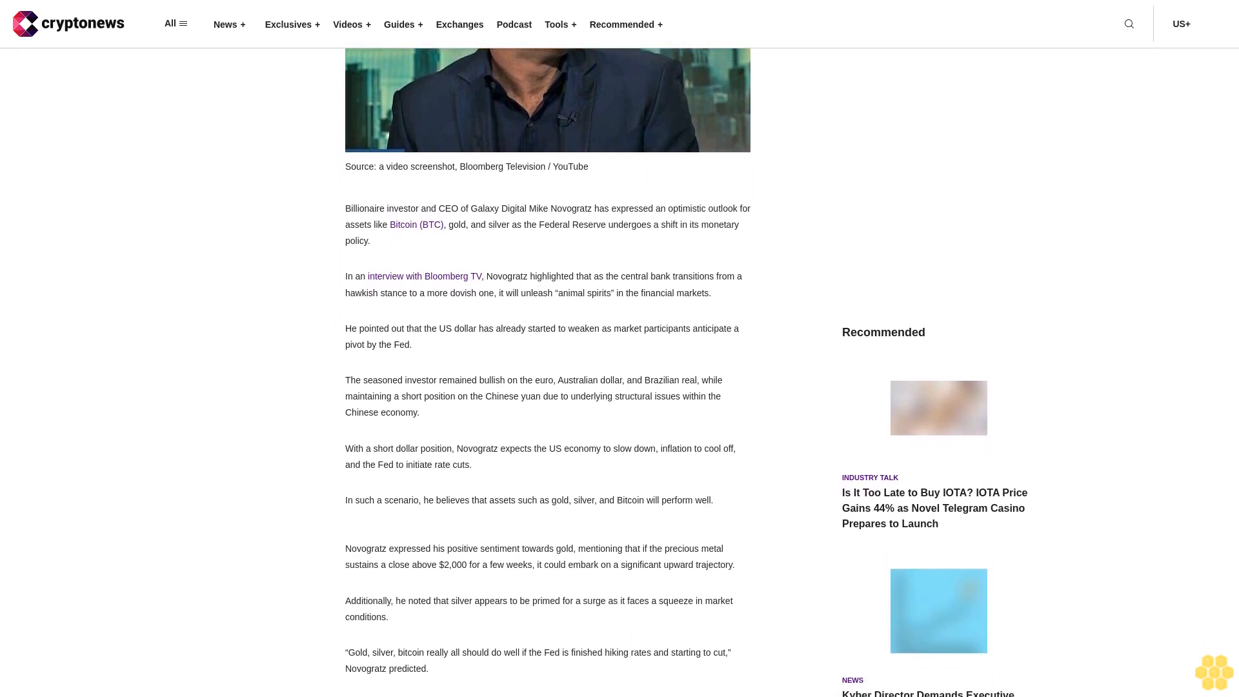
scroll("down", 3)
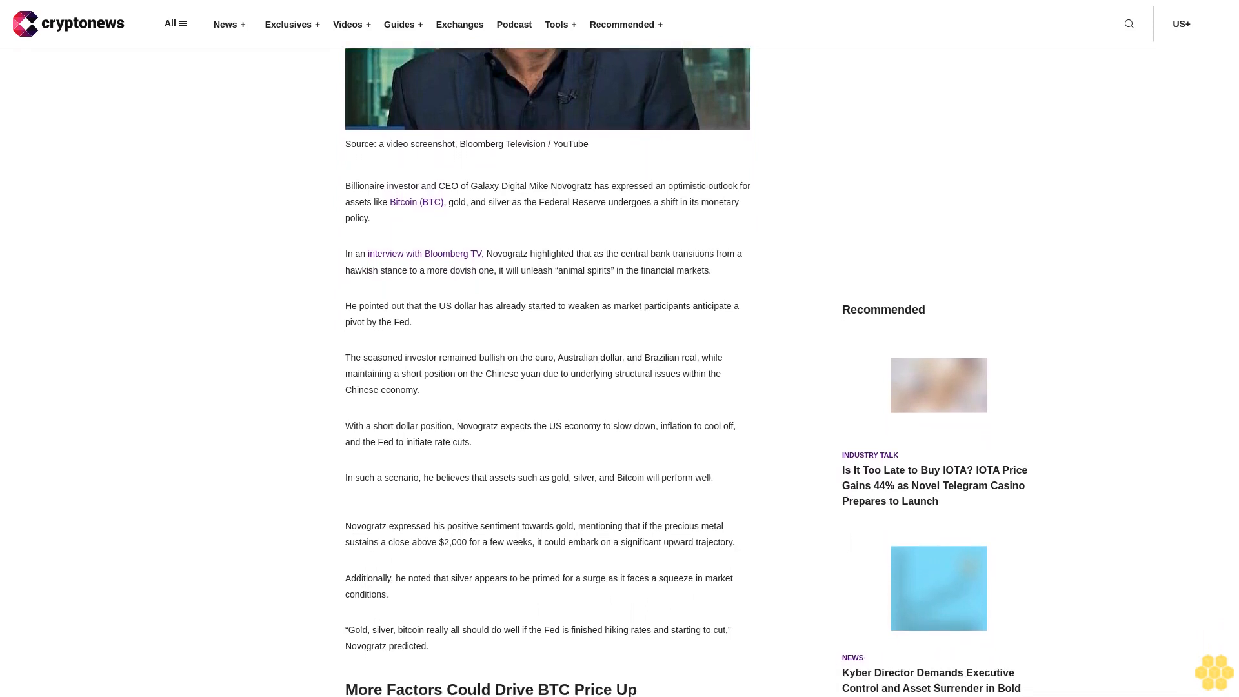
scroll("down", 3)
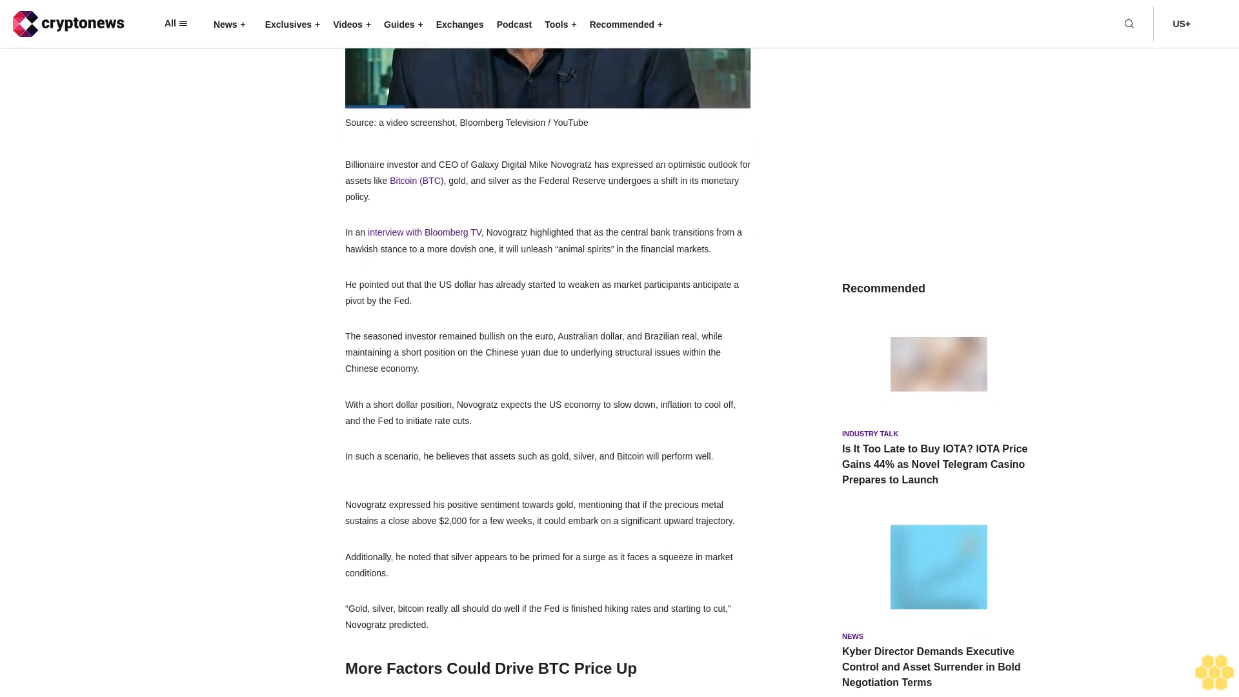
scroll("down", 3)
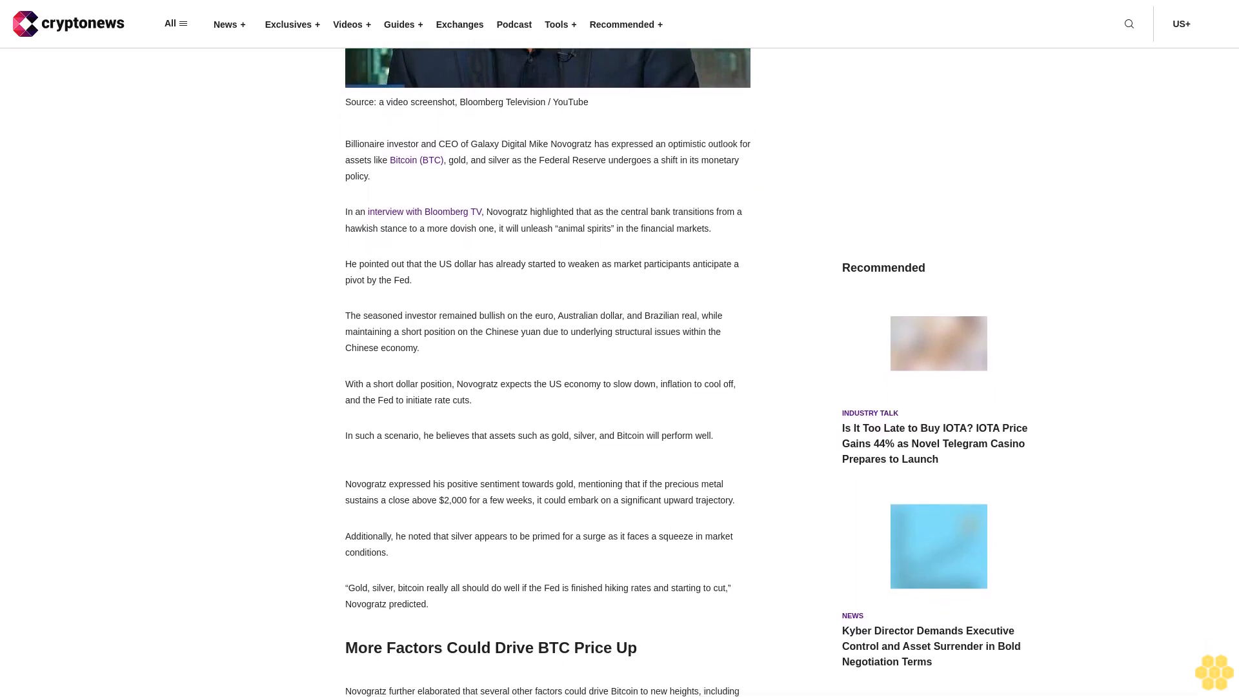
scroll("down", 3)
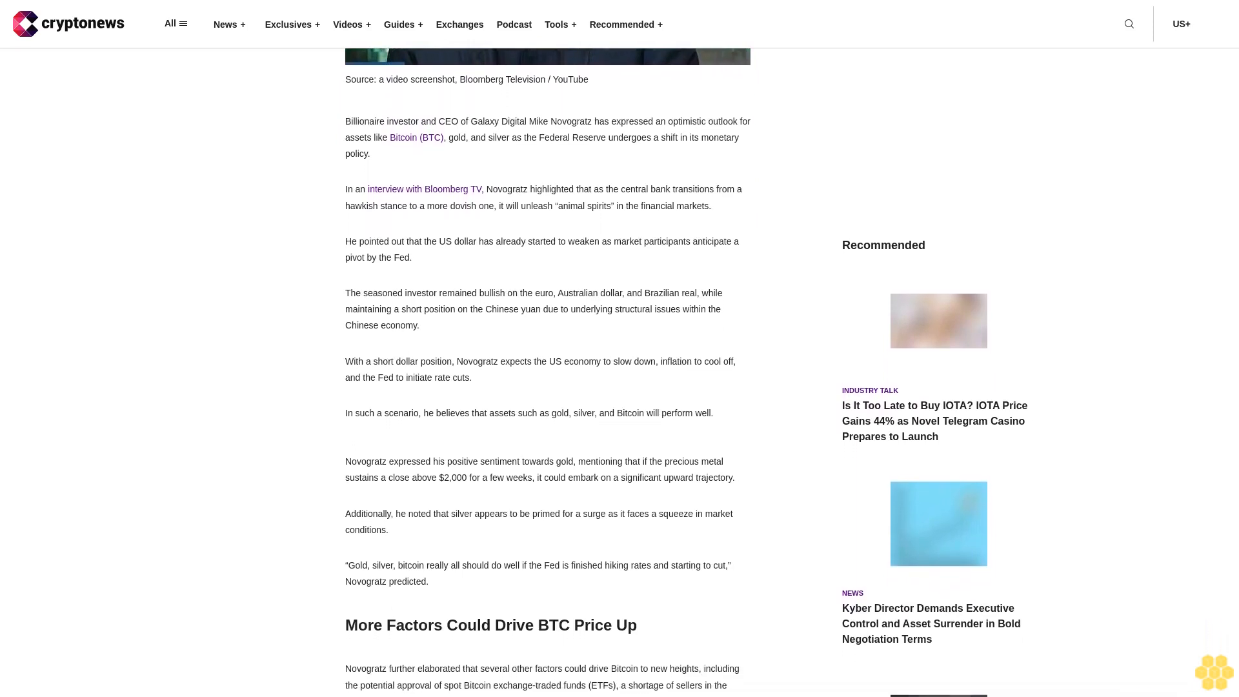
scroll("down", 3)
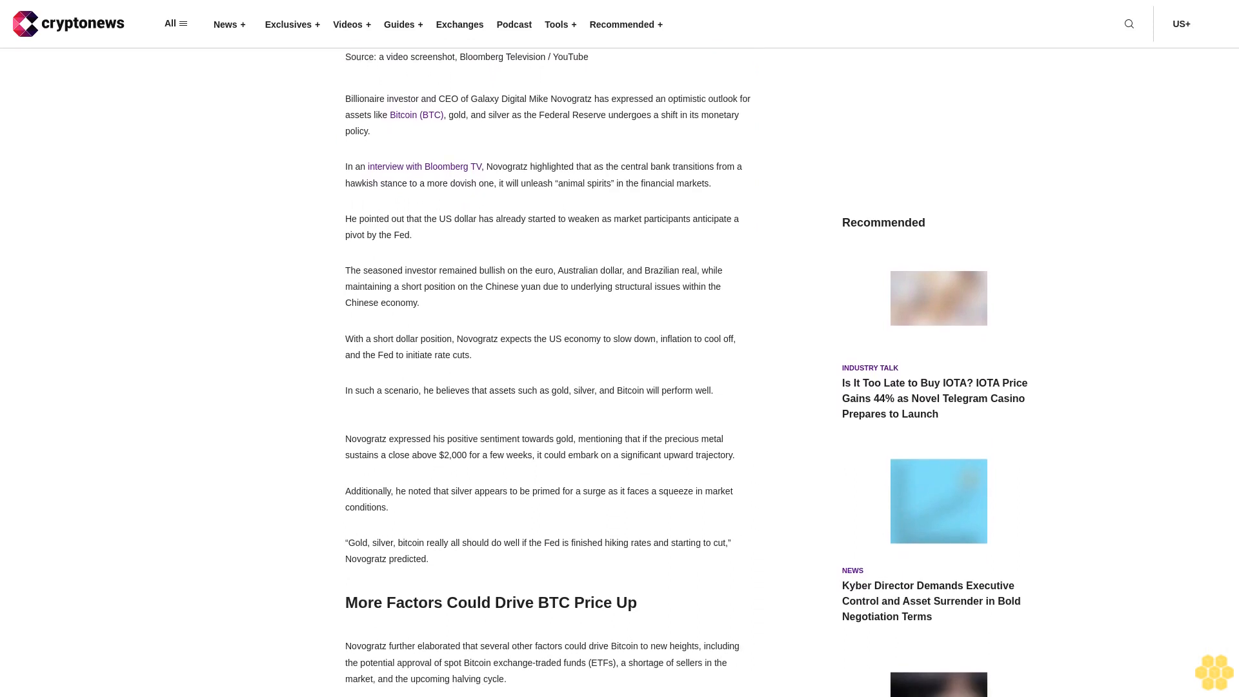
scroll("down", 3)
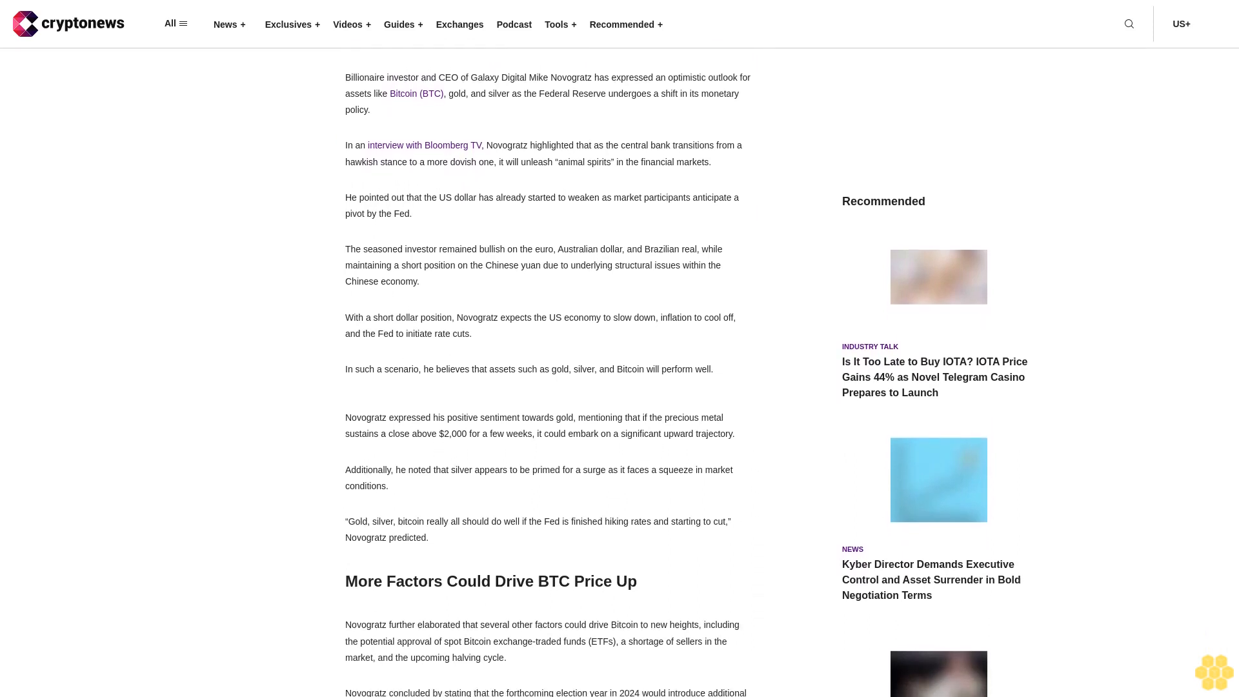
scroll("down", 3)
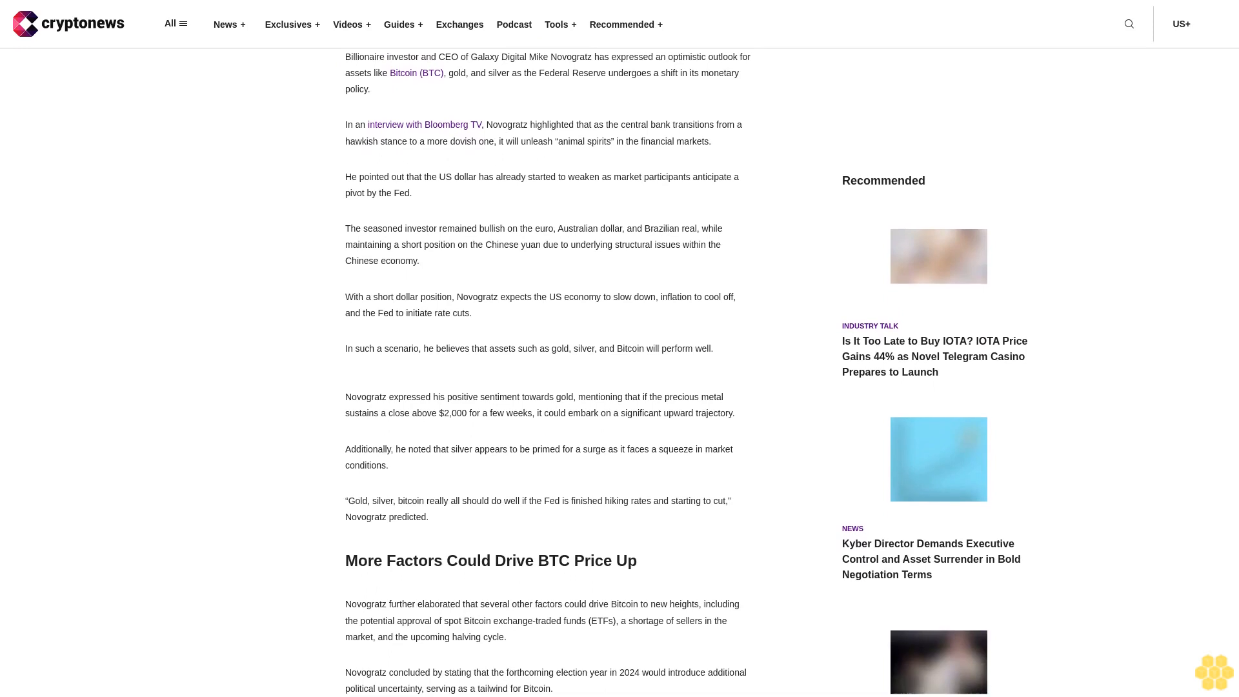
scroll("down", 3)
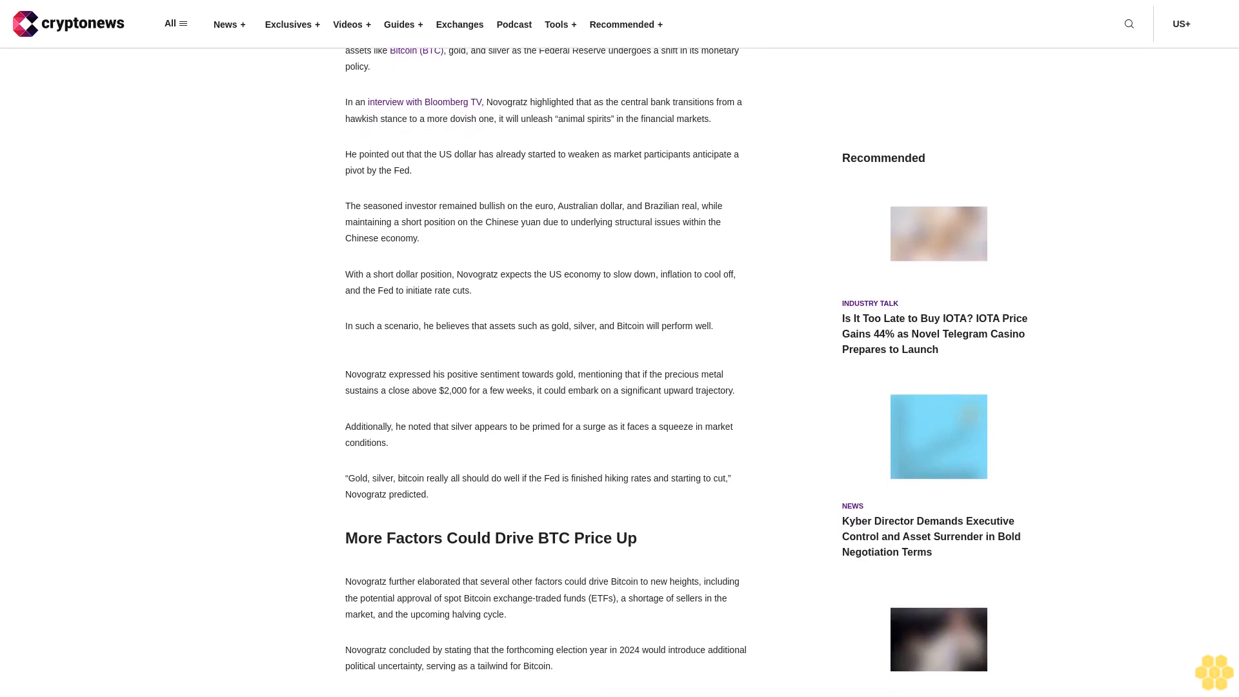
scroll("down", 3)
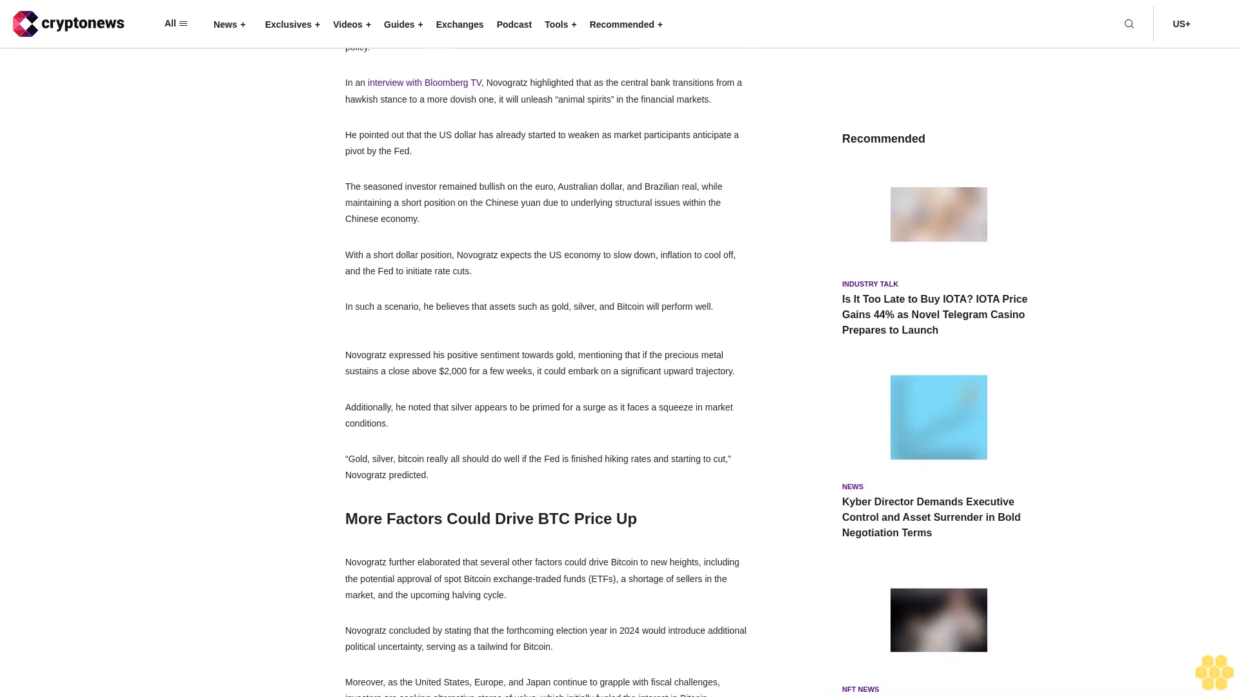
scroll("down", 3)
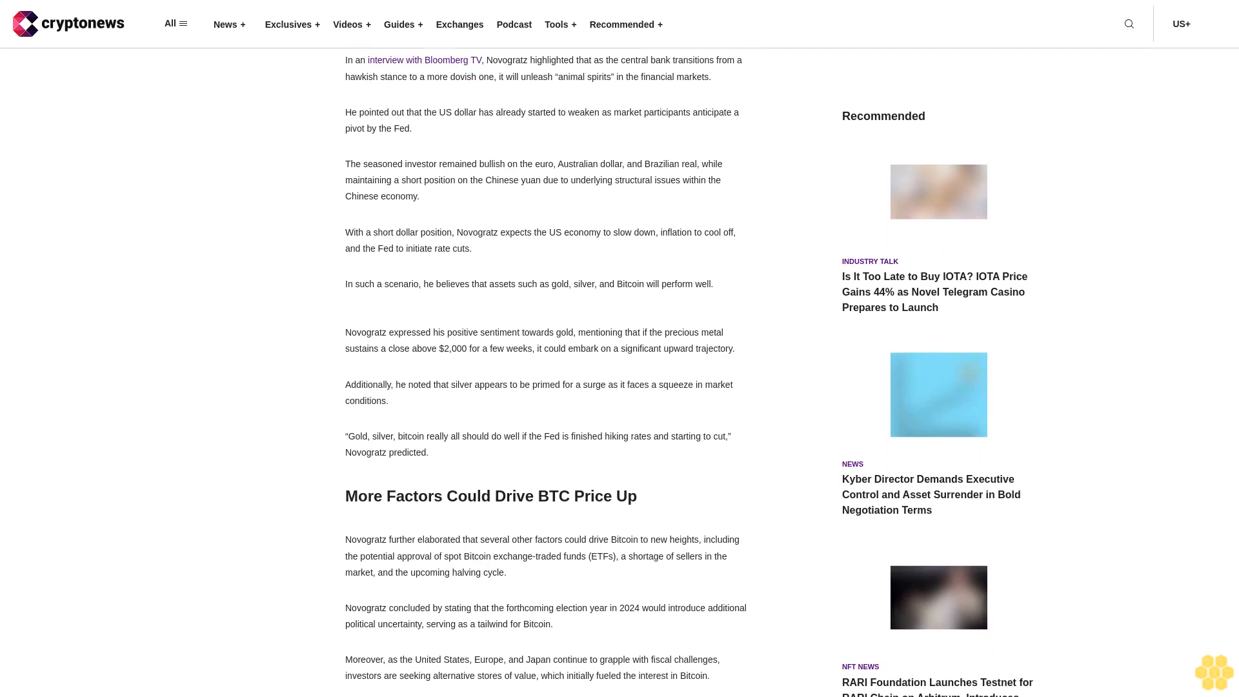
scroll("down", 3)
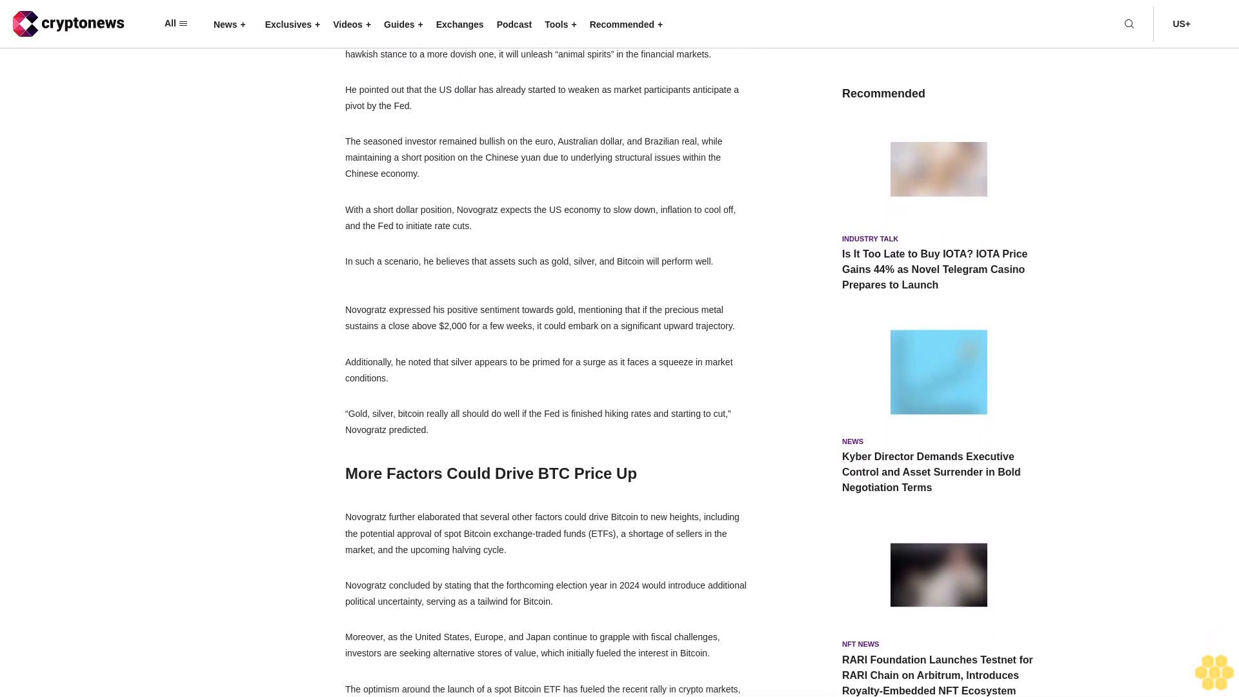
scroll("down", 3)
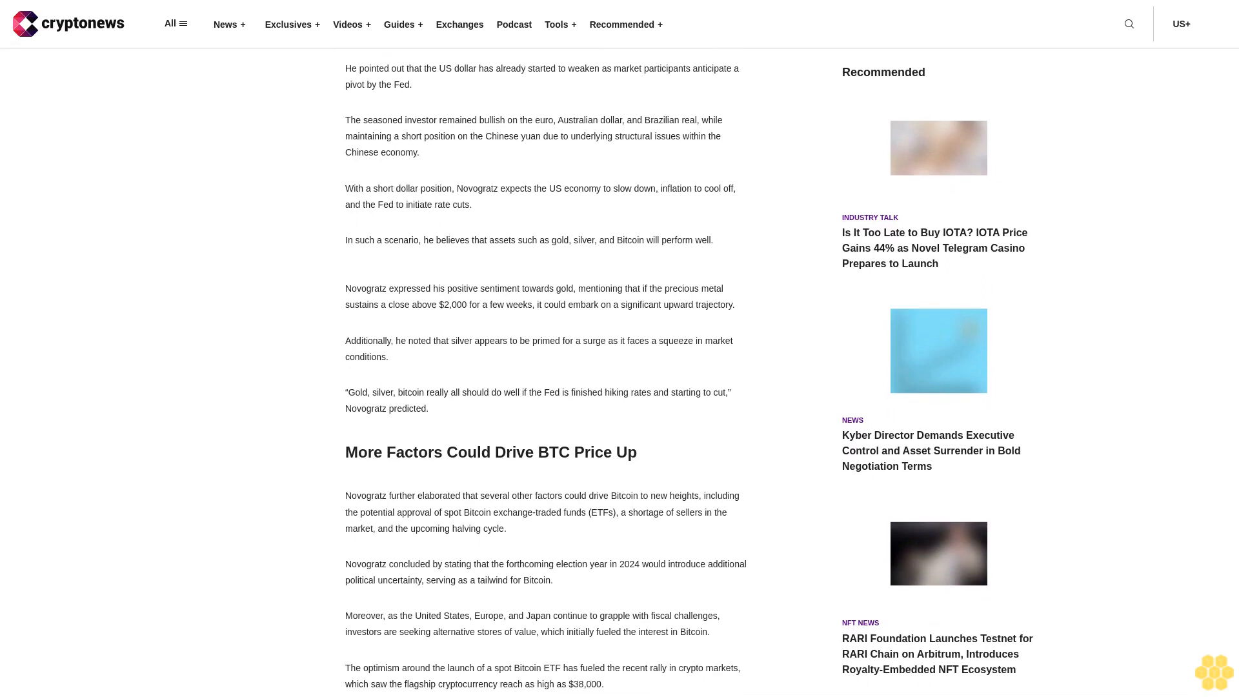
scroll("down", 3)
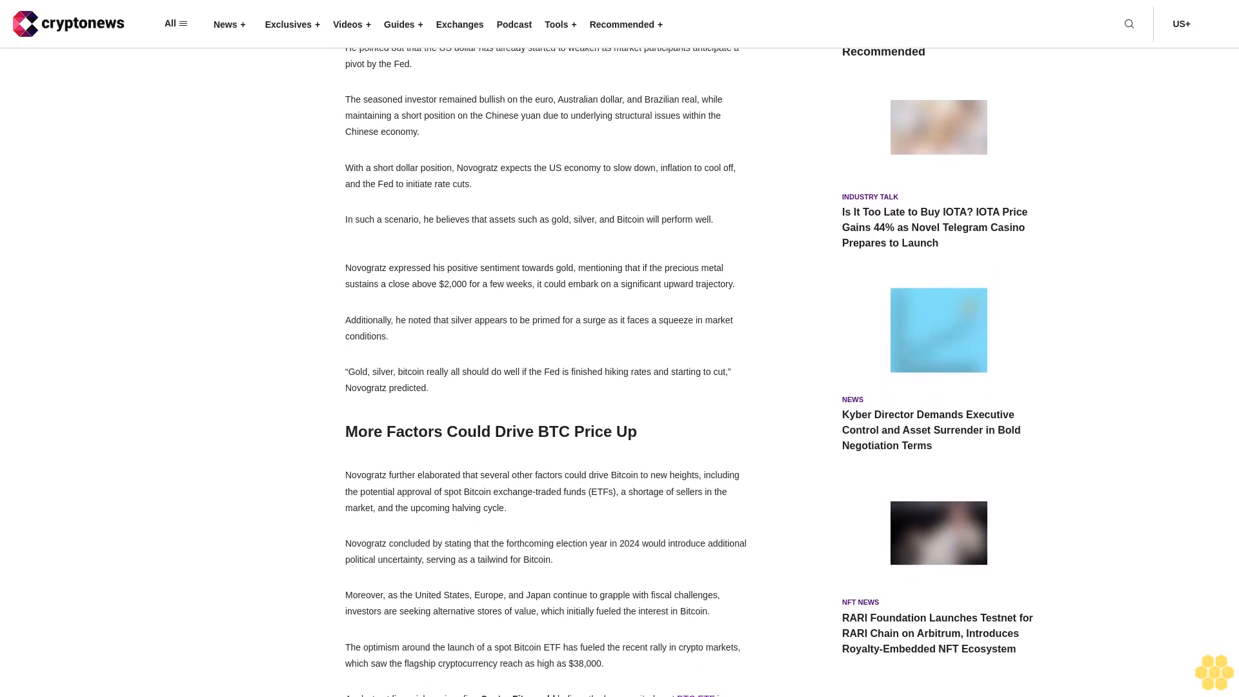
scroll("down", 3)
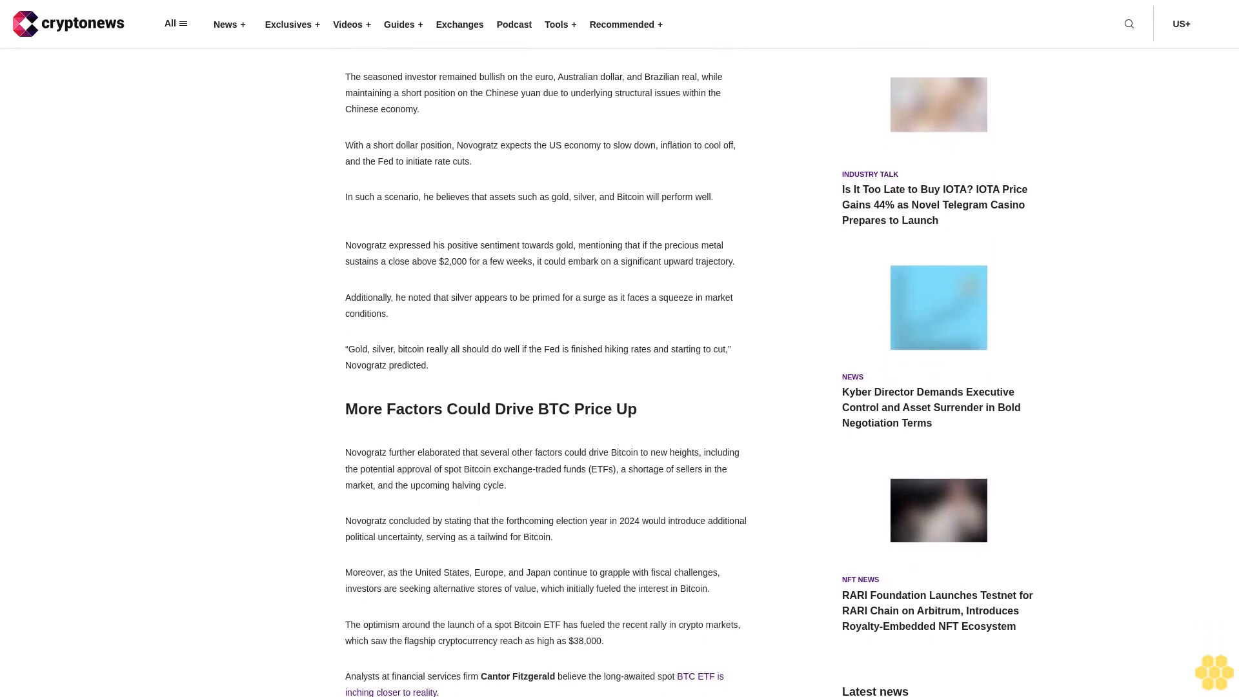
scroll("down", 3)
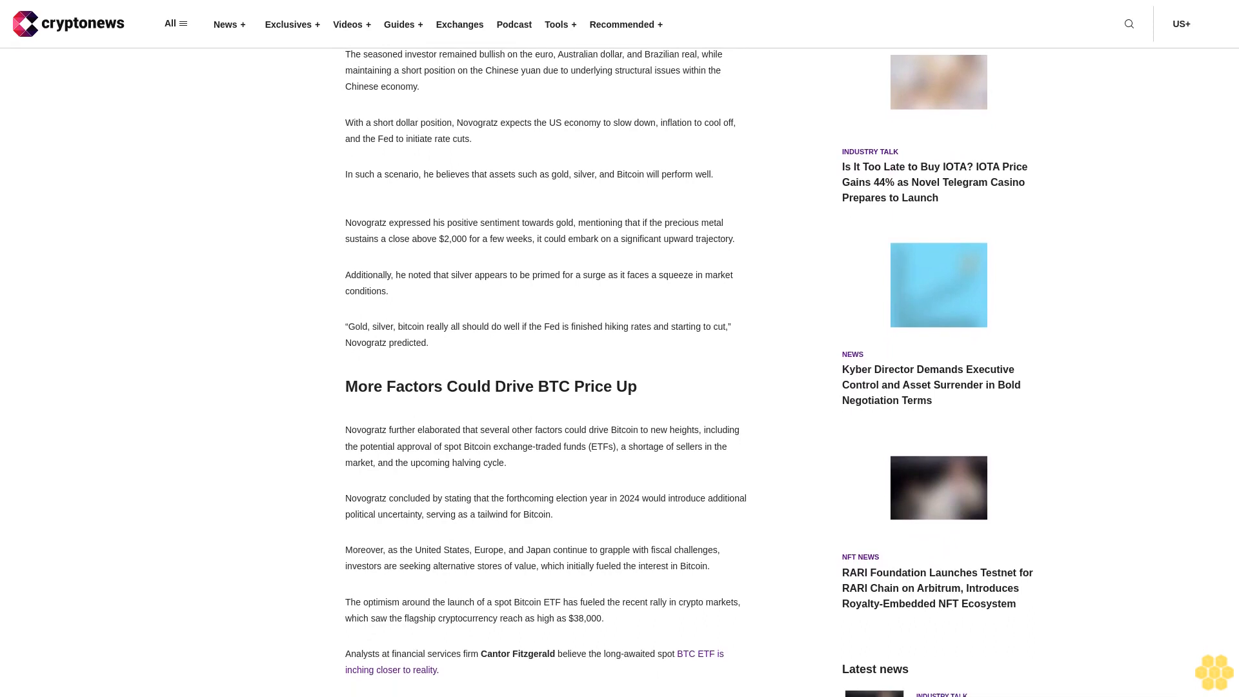
scroll("down", 3)
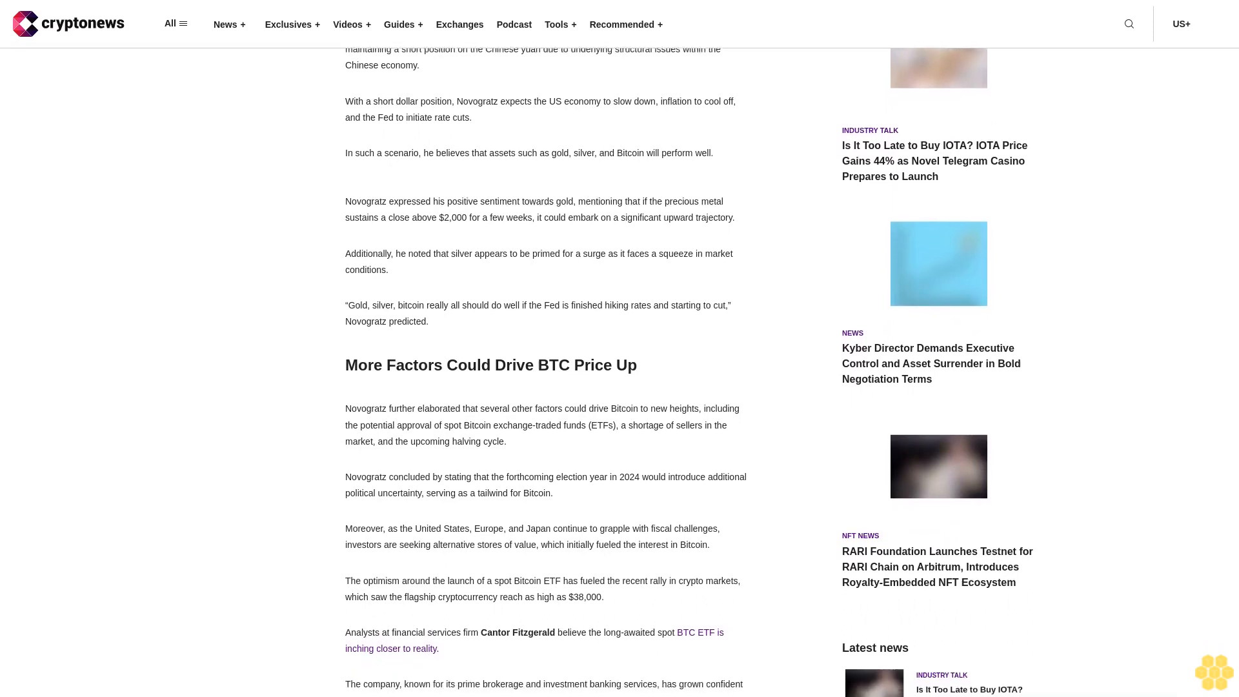
scroll("down", 3)
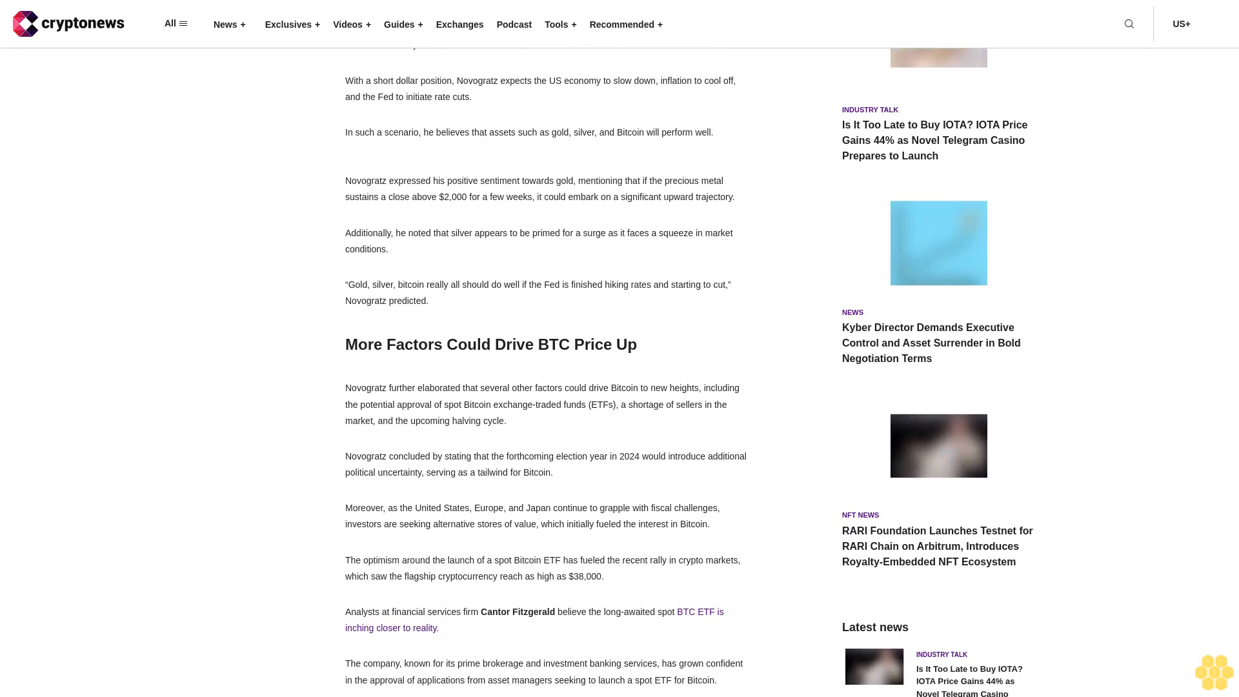
scroll("down", 3)
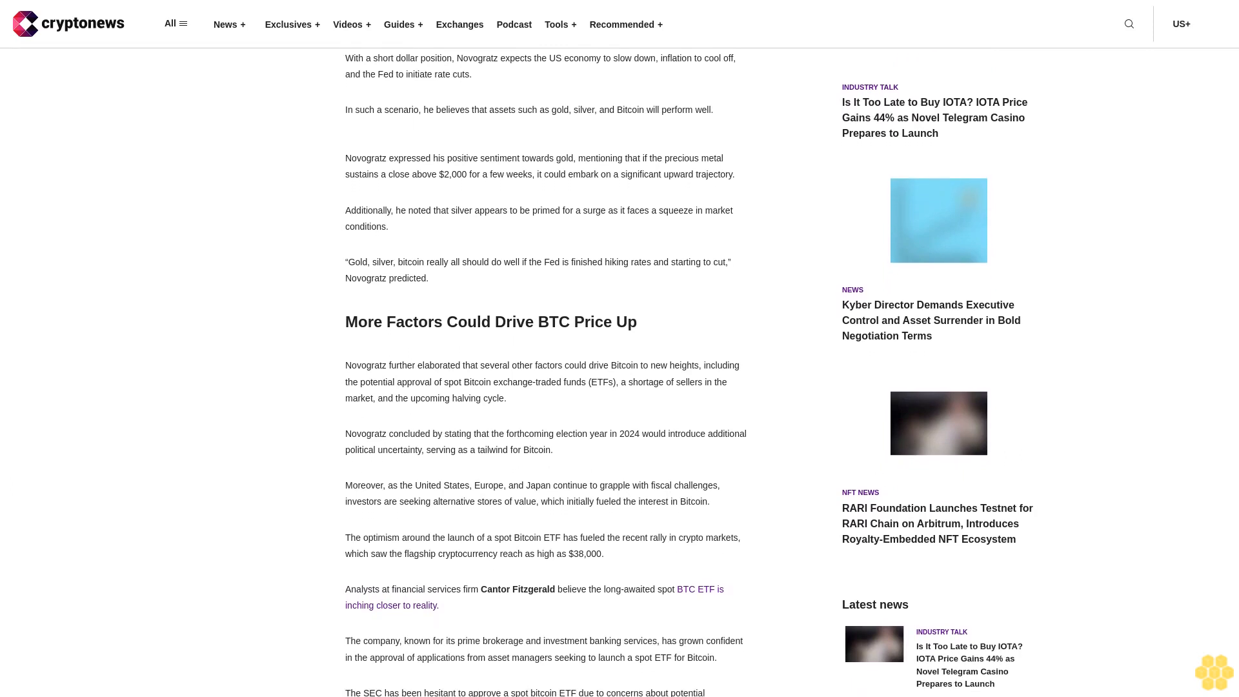
scroll("down", 3)
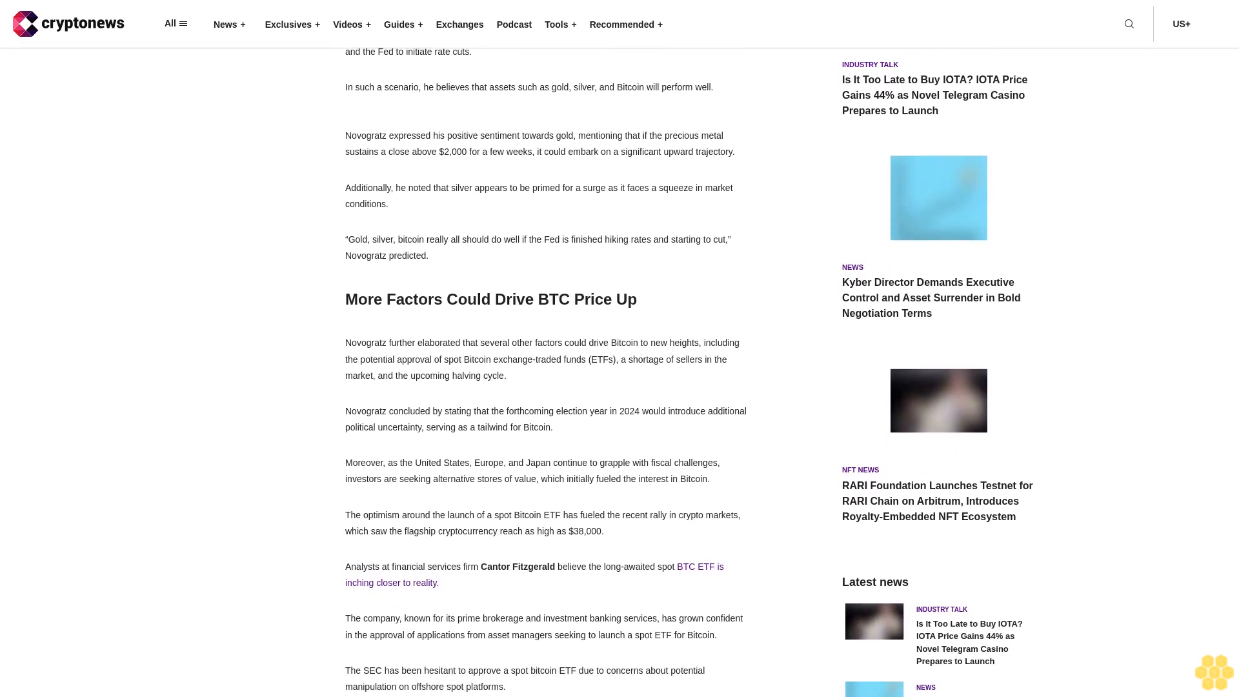
scroll("down", 3)
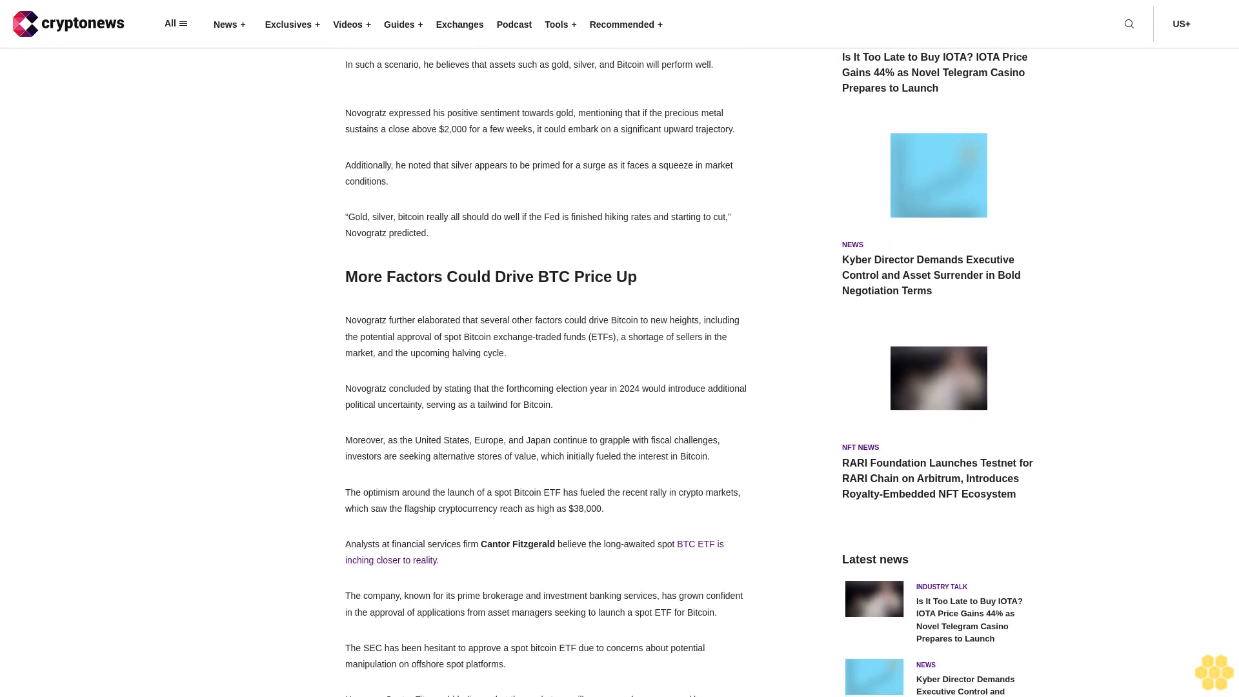
scroll("down", 3)
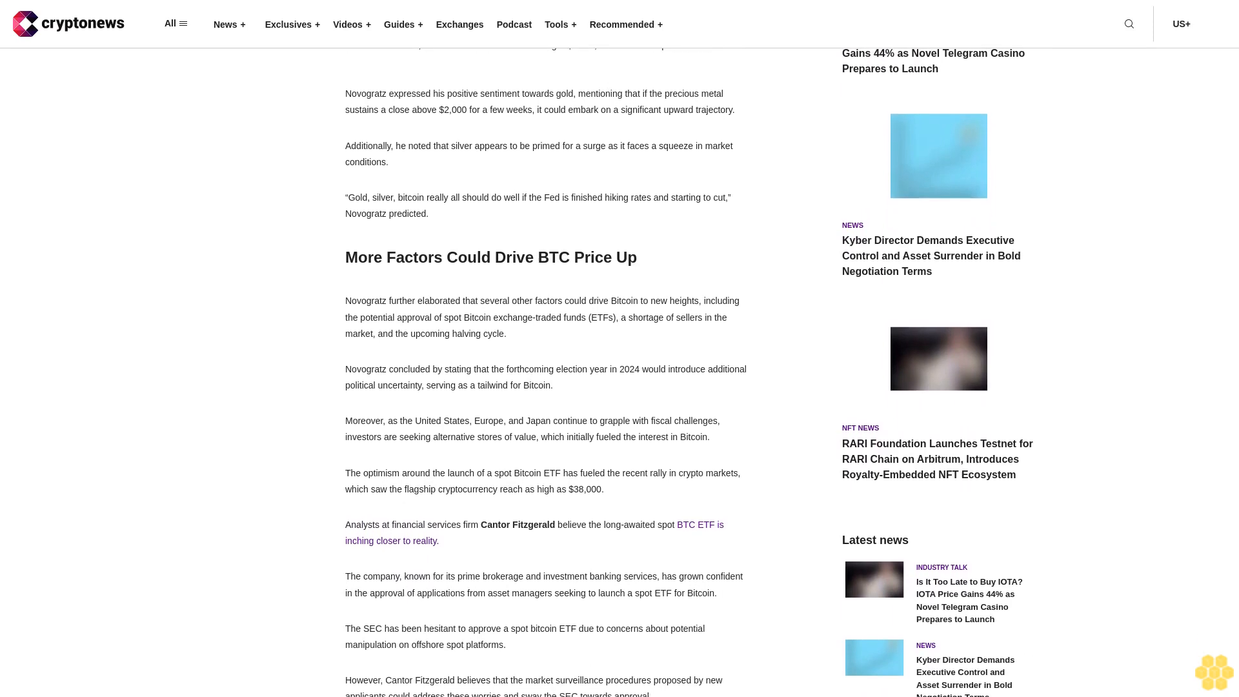
scroll("down", 3)
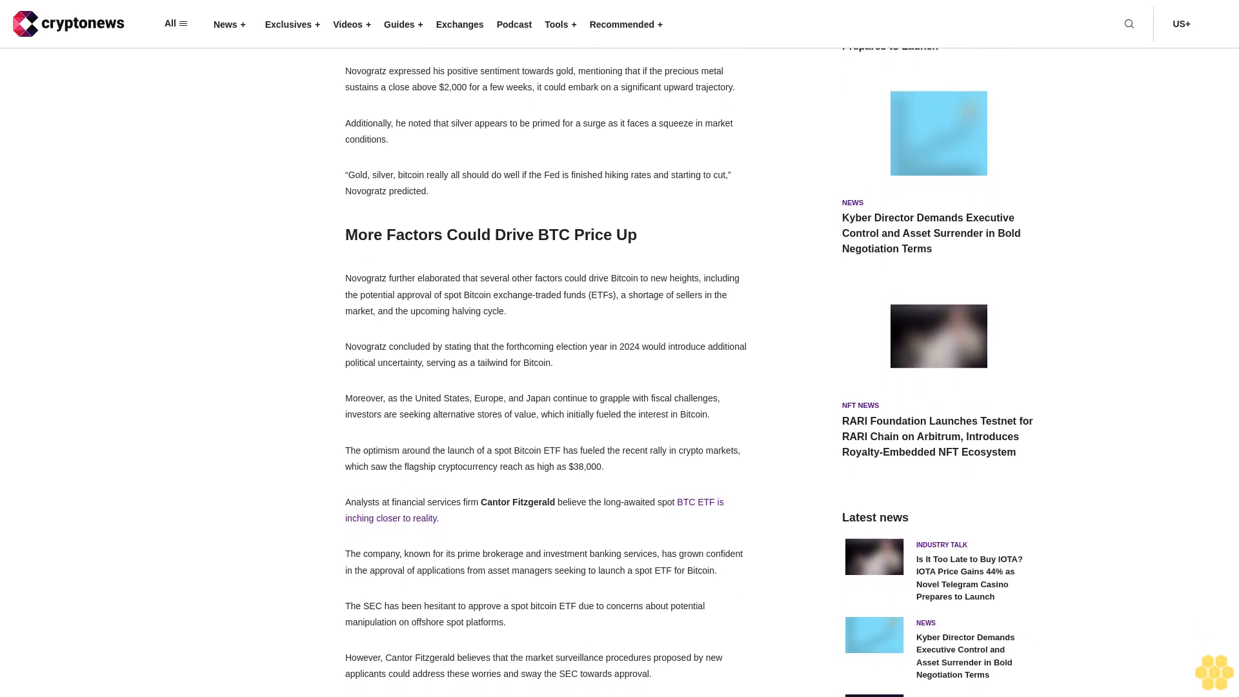
scroll("down", 3)
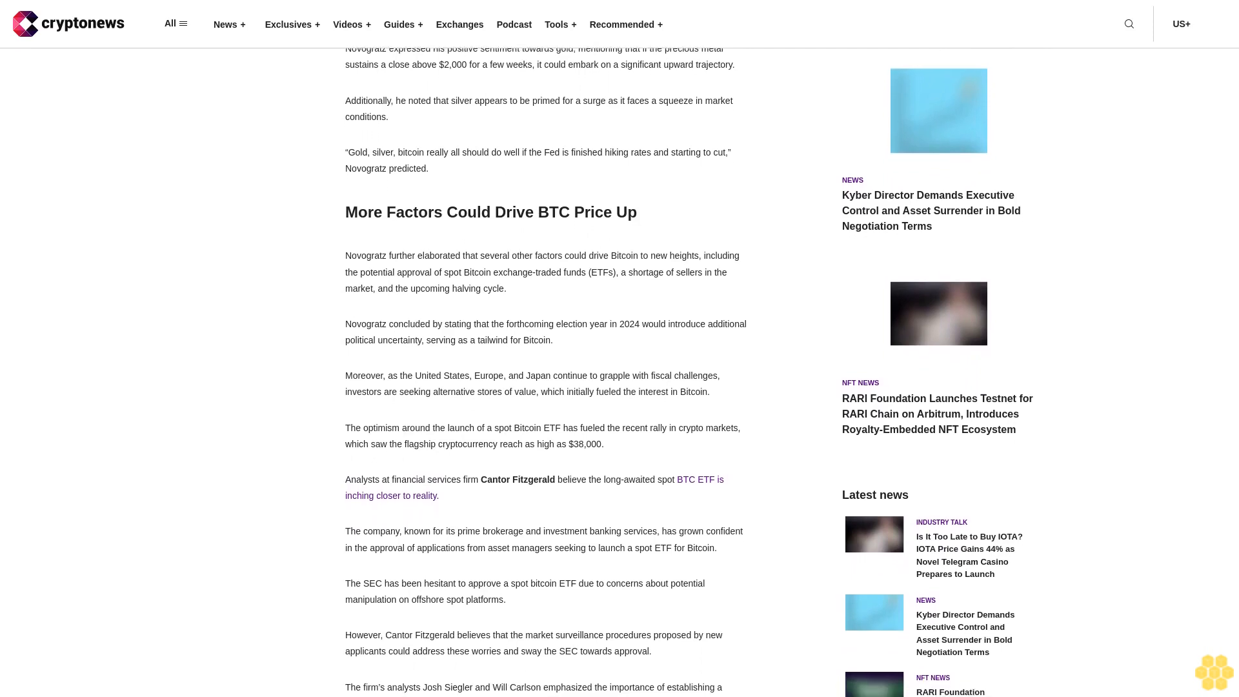
scroll("down", 3)
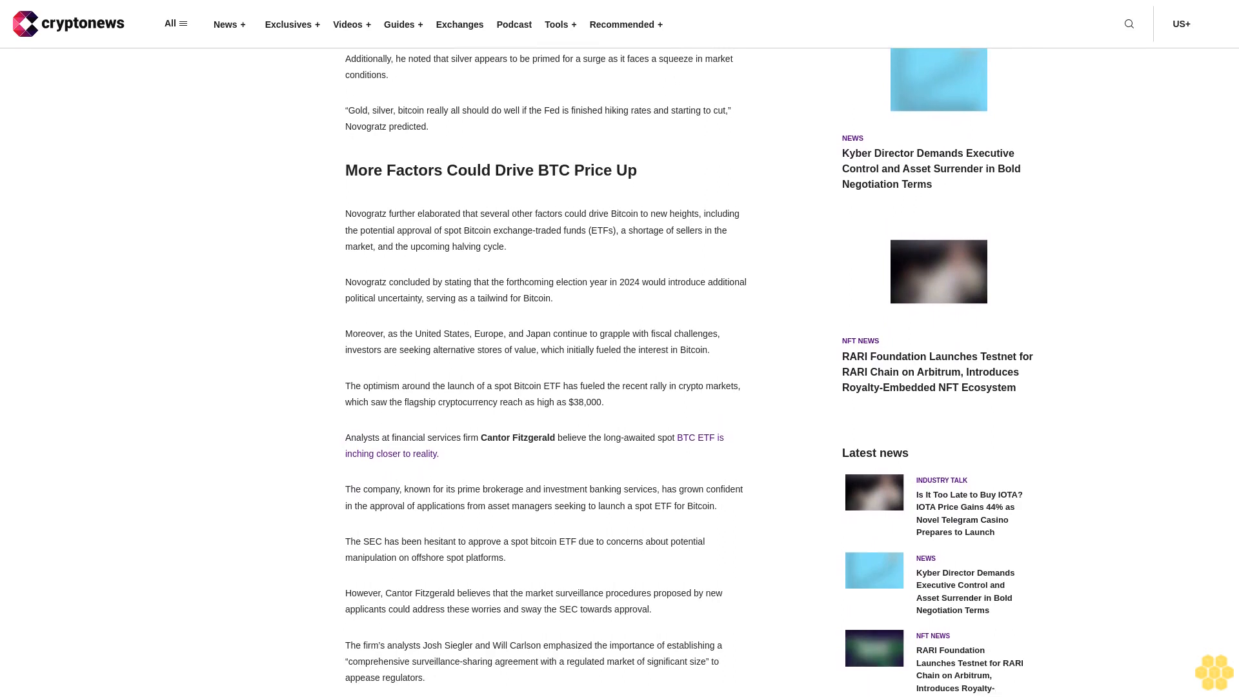
scroll("down", 3)
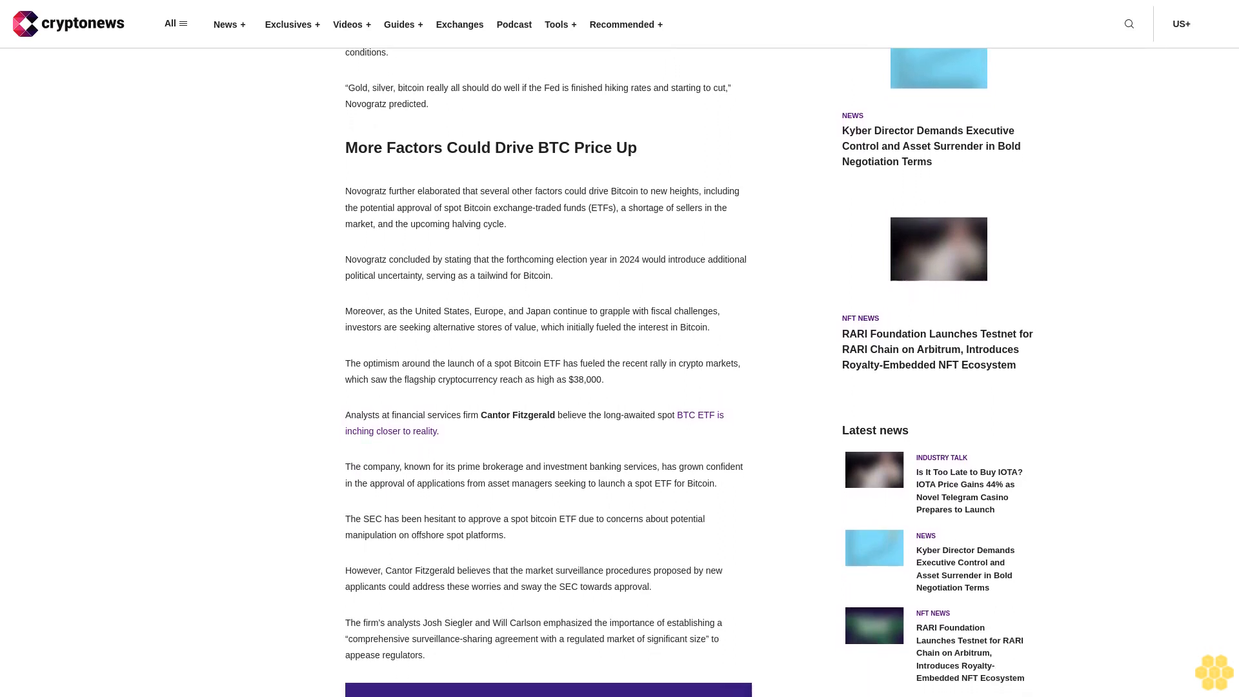
scroll("down", 3)
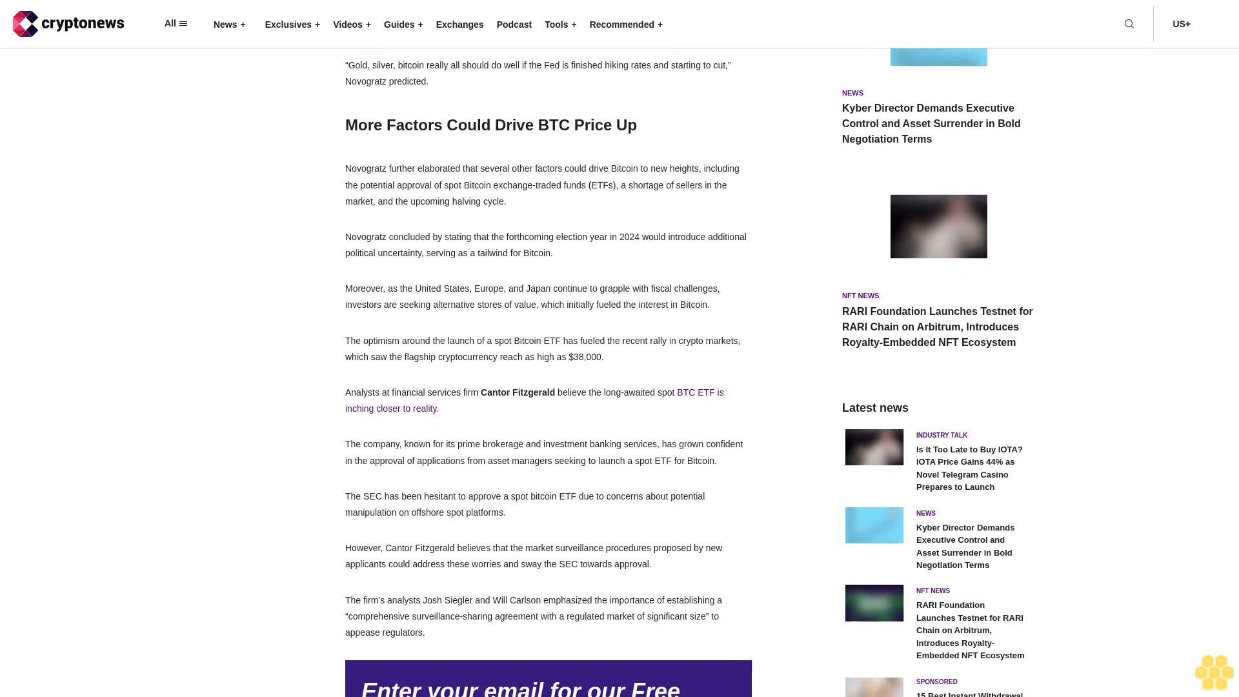
scroll("down", 3)
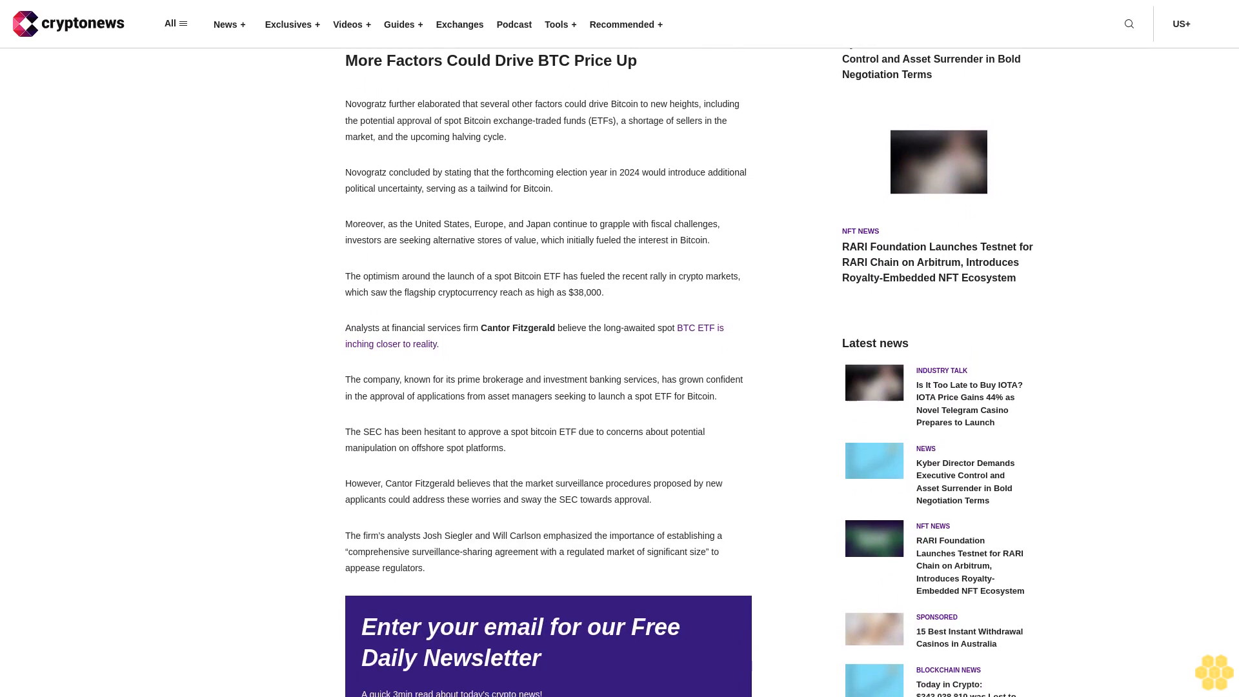
scroll("down", 3)
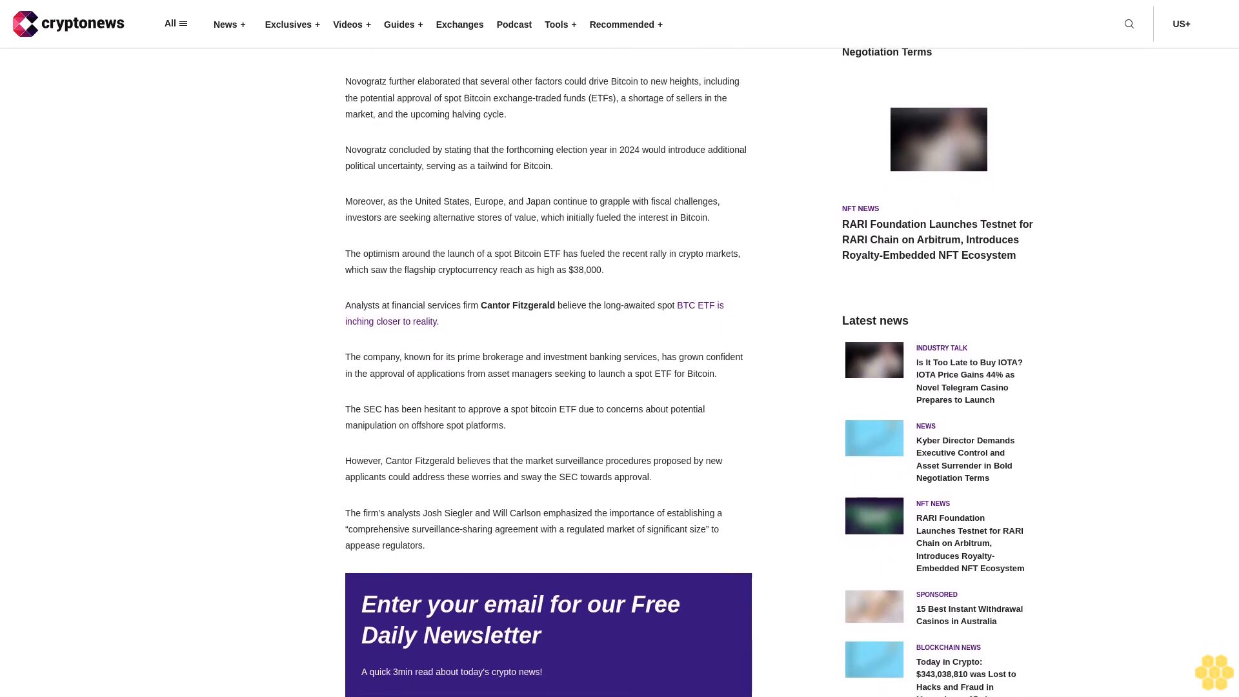
scroll("down", 3)
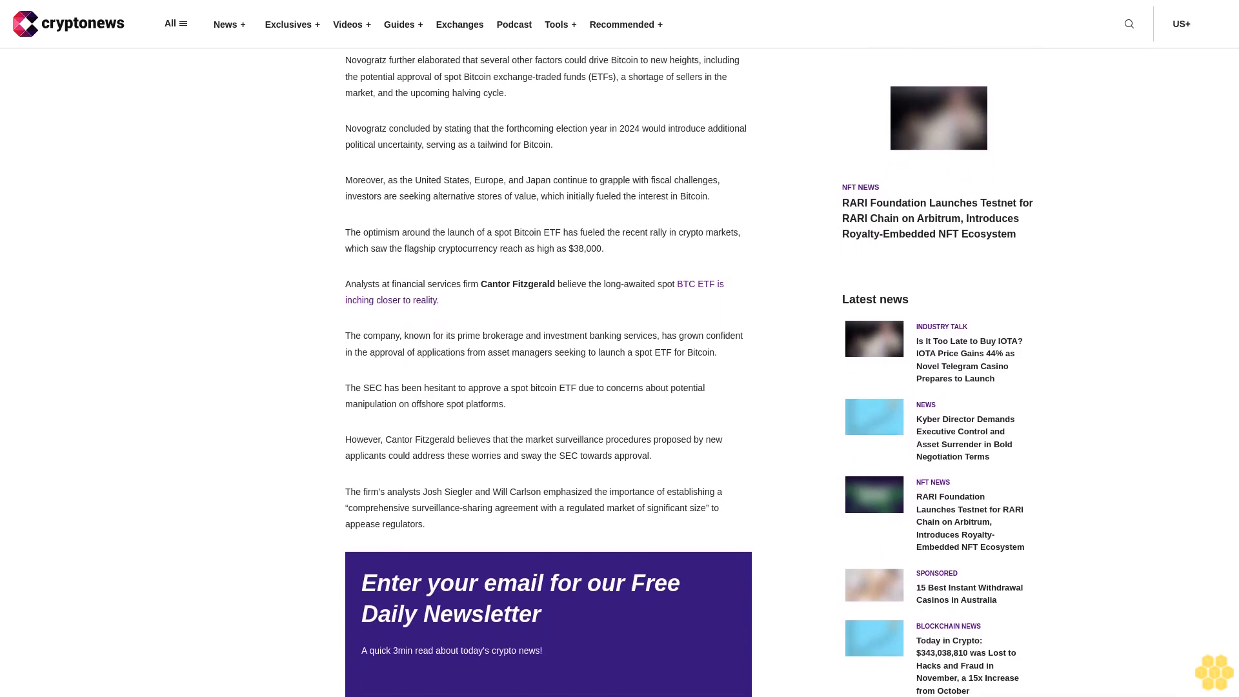
scroll("down", 3)
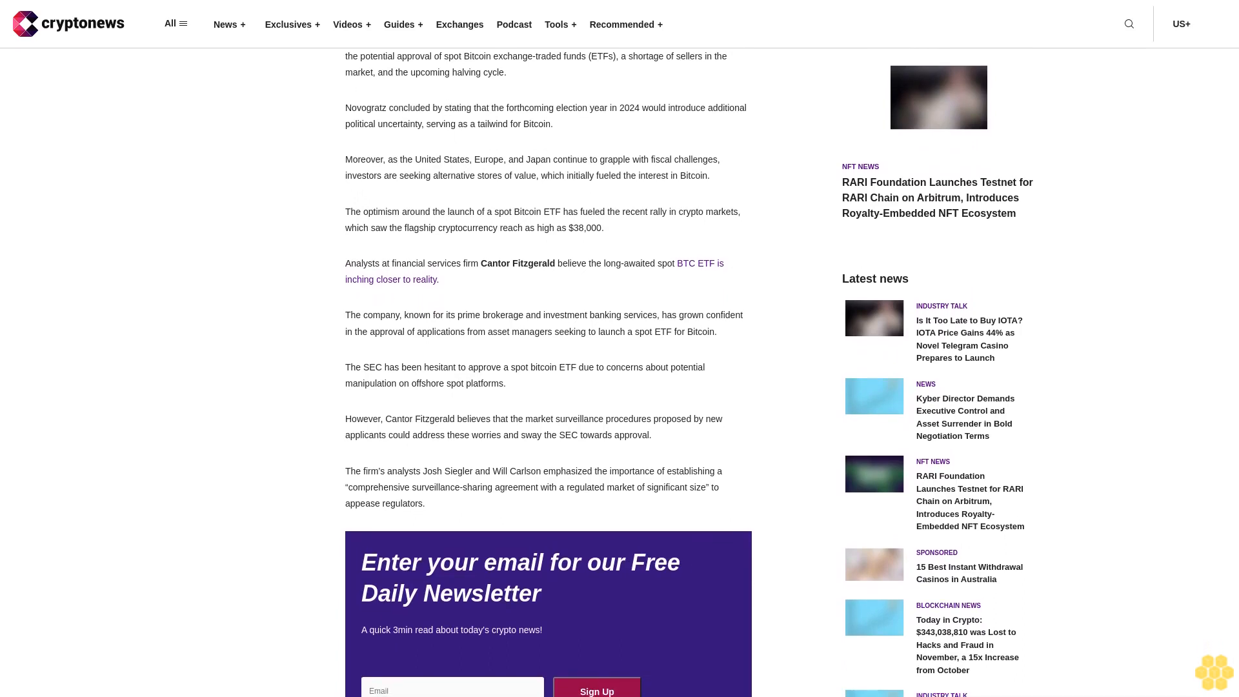
scroll("down", 3)
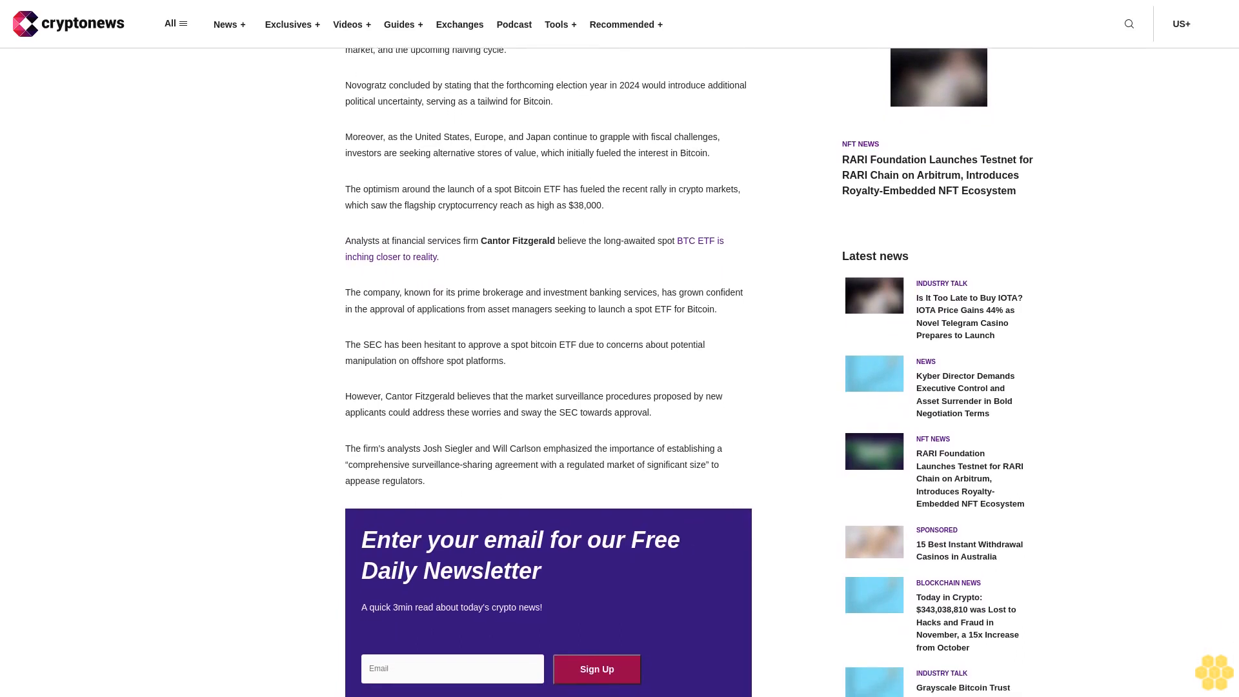
scroll("down", 3)
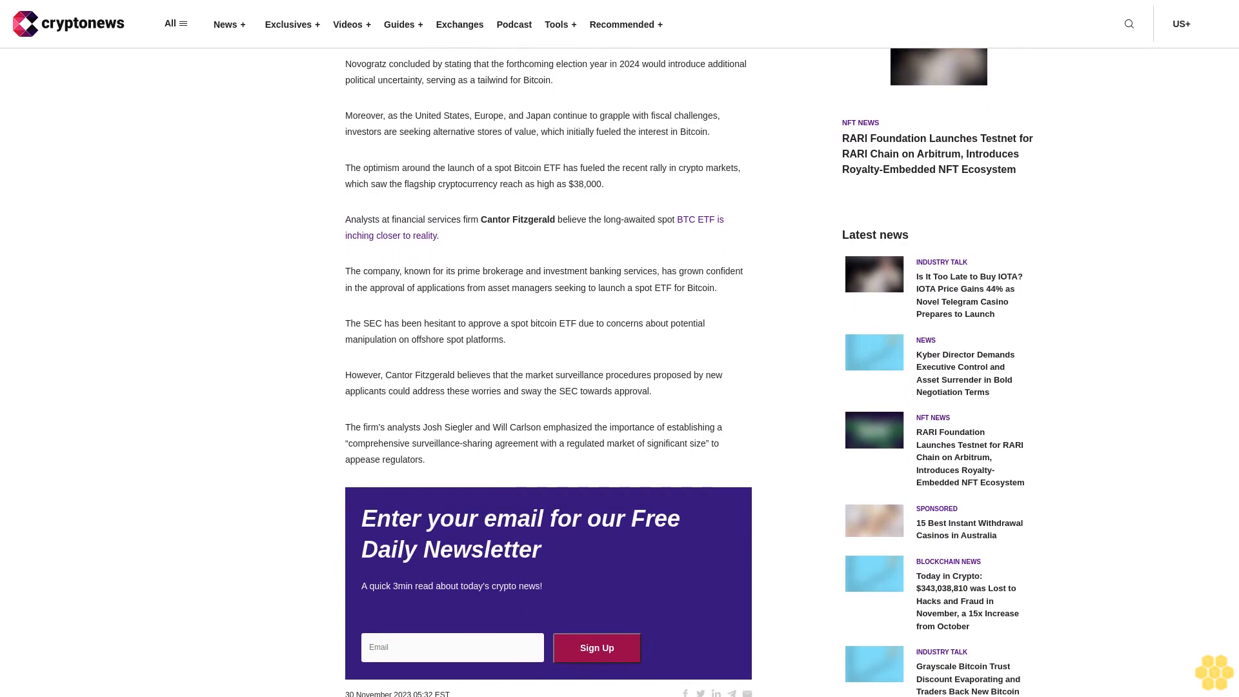